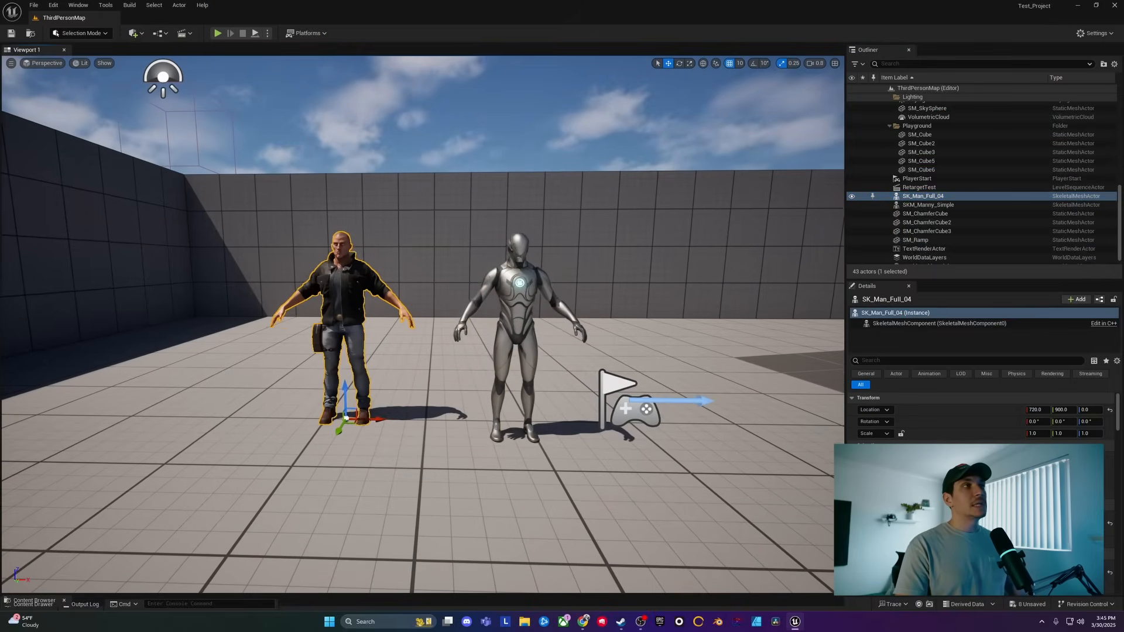
- Select the mannequin and the man in the jacket in the level viewport
click(517, 315)
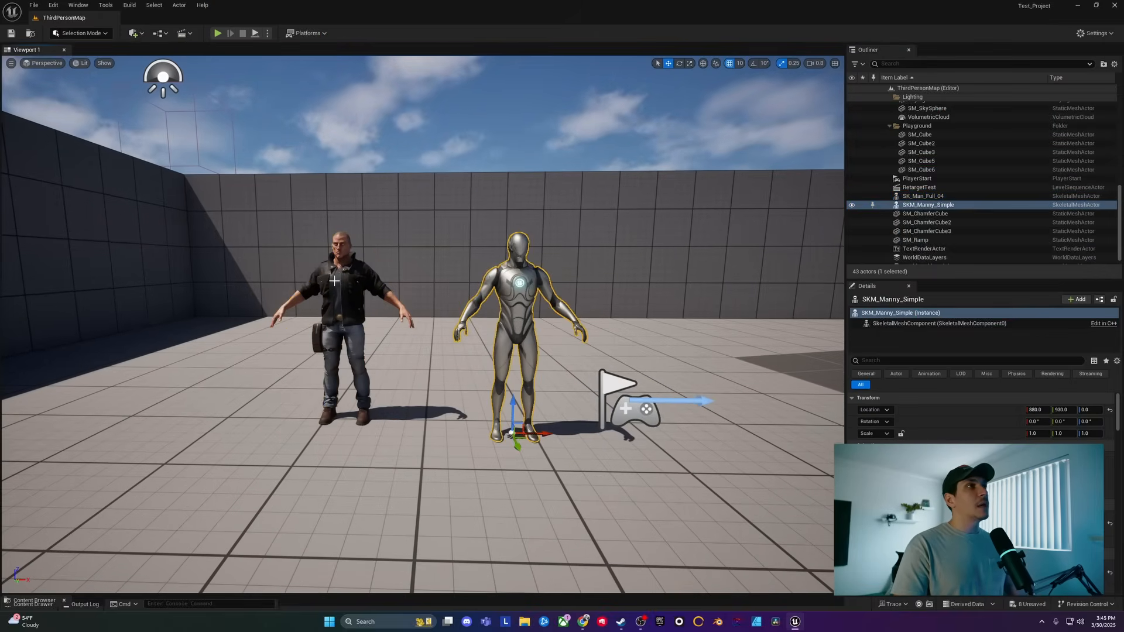
click(924, 196)
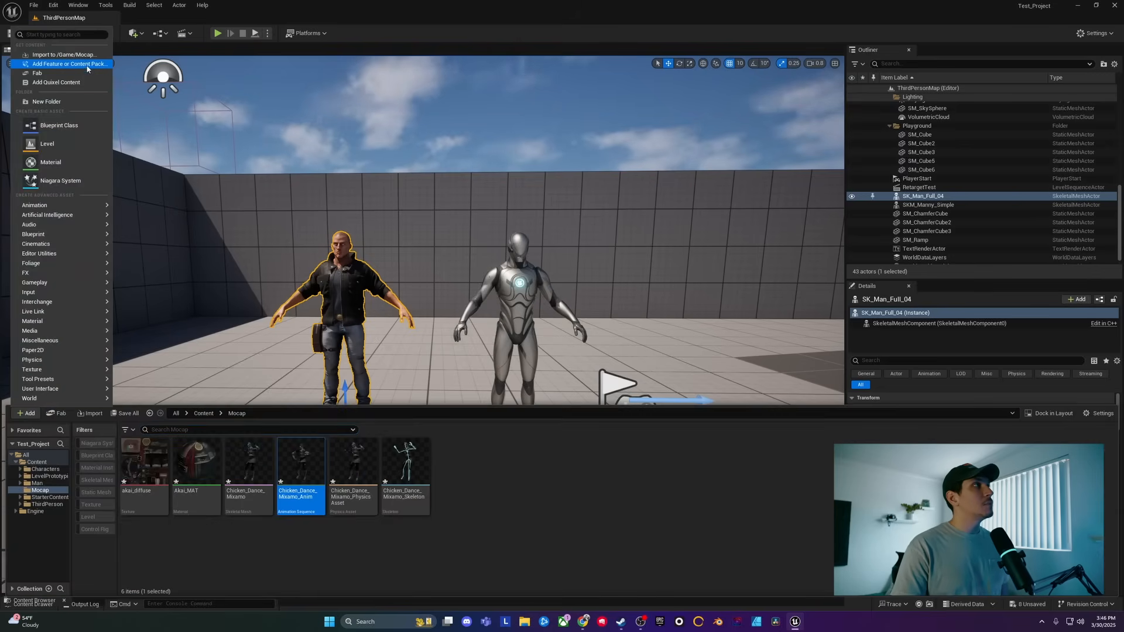
click(69, 63)
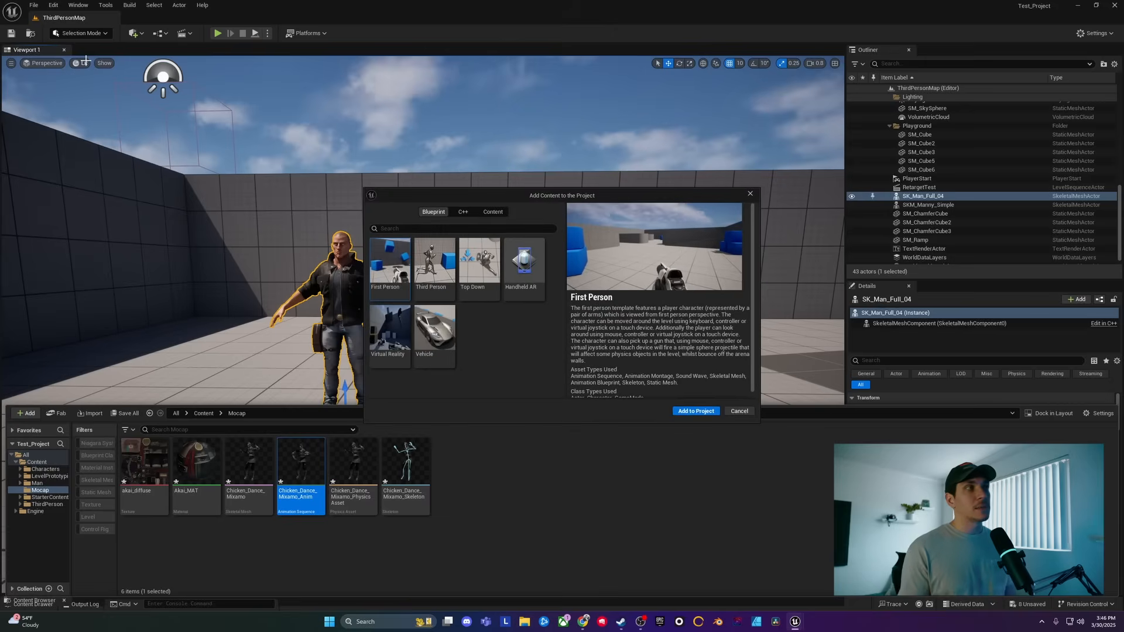
click(432, 265)
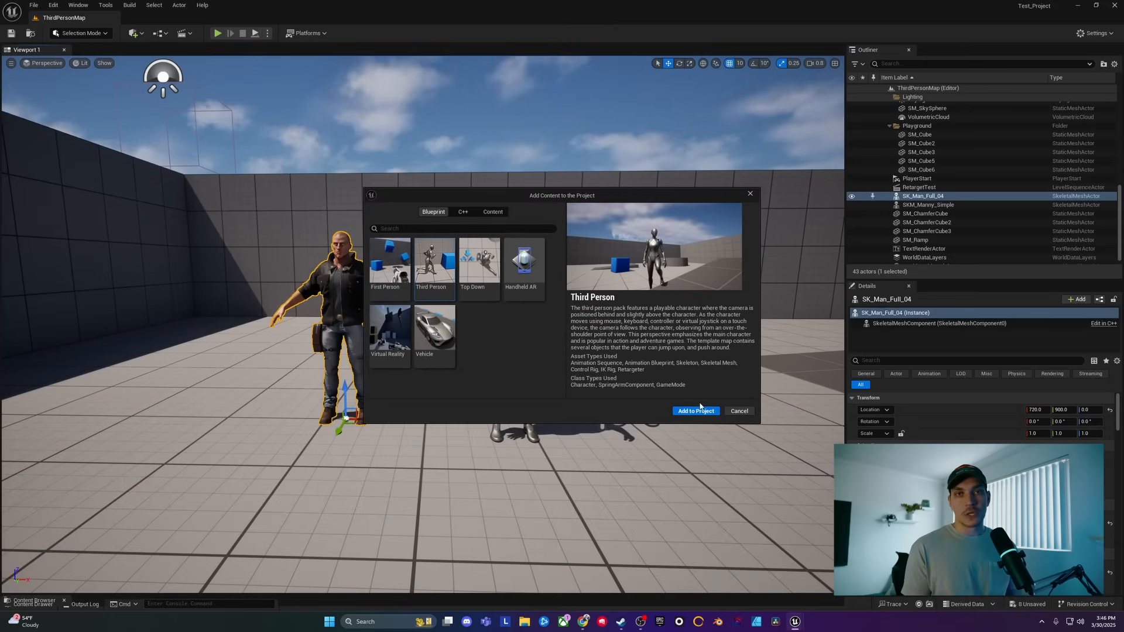
mouse_move(731, 257)
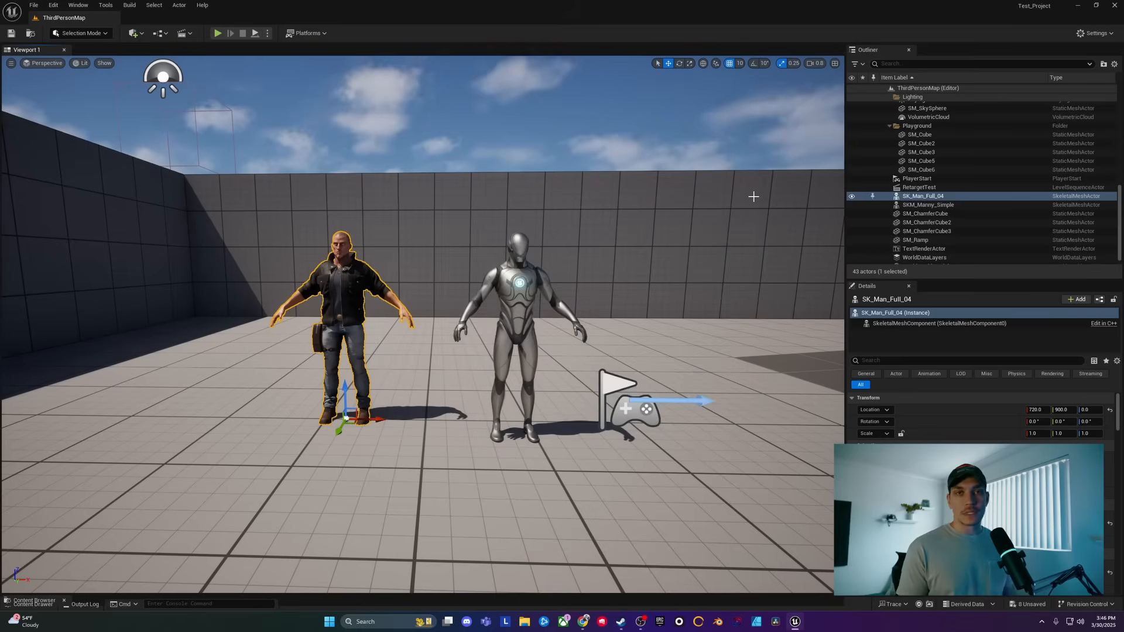
mouse_move(452, 300)
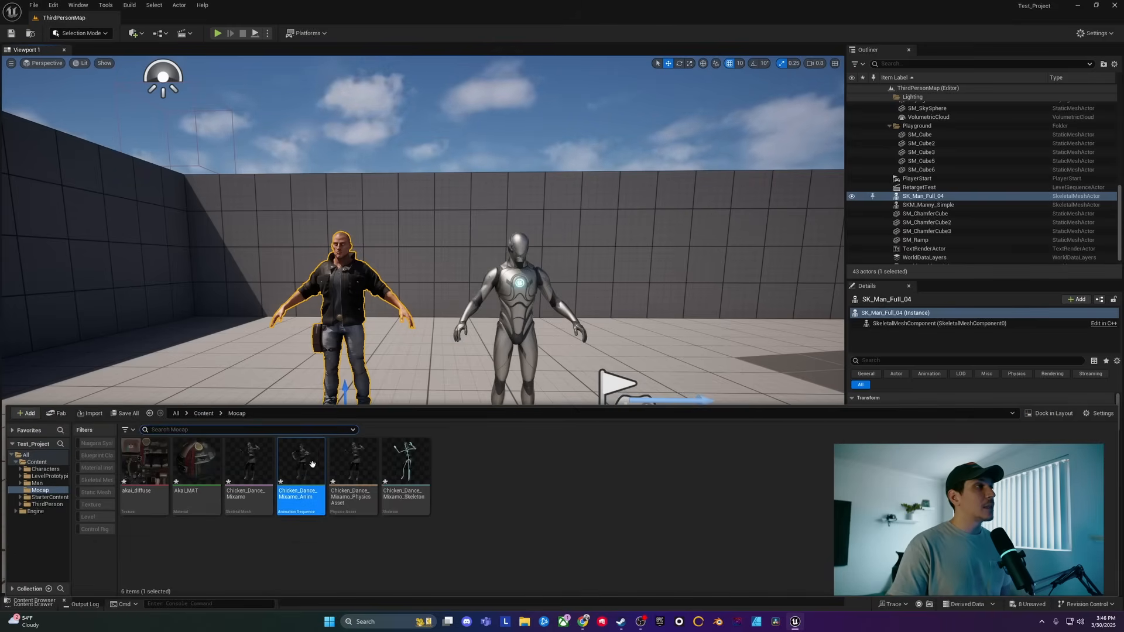
mouse_move(585, 511)
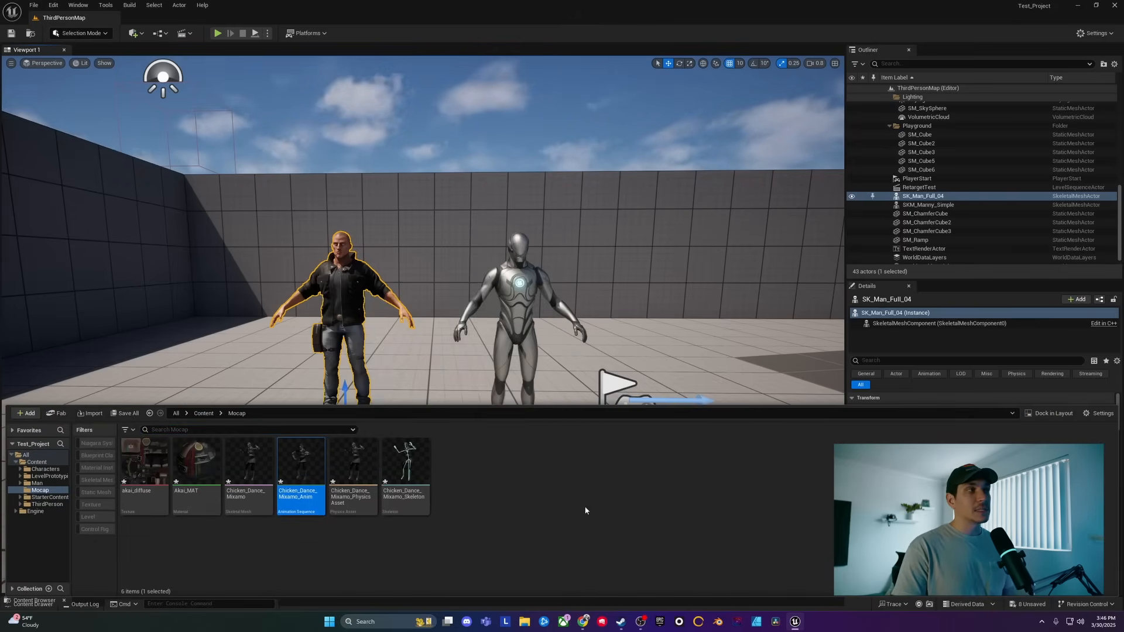
double_click(300, 463)
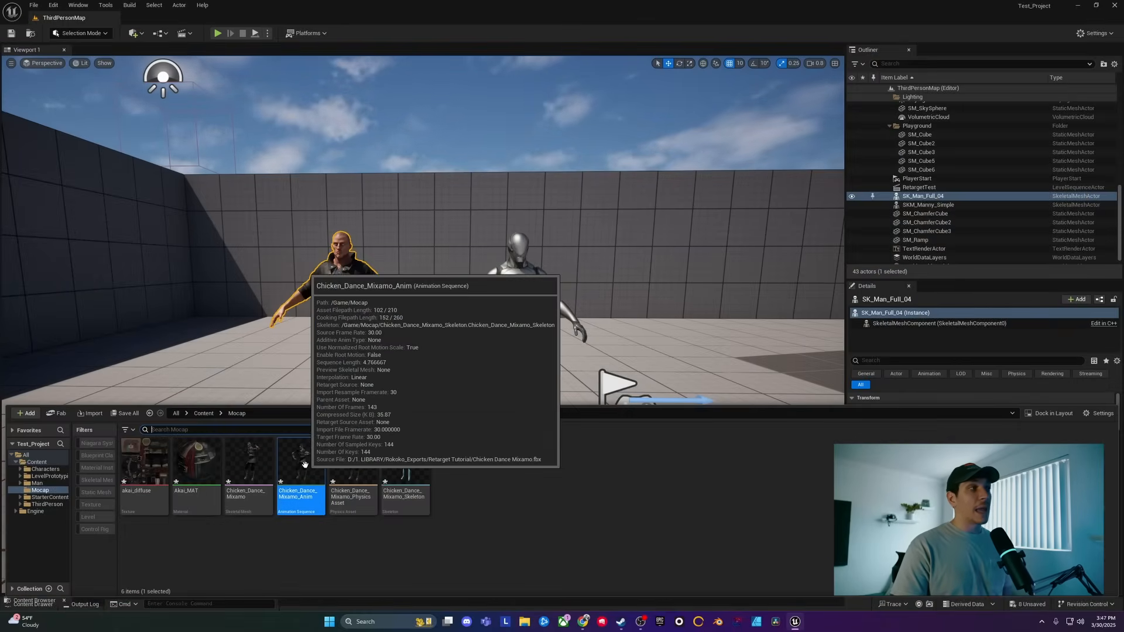
- Start Retarget Animations on the chicken dance with SKM_Manny_Simple as target and the dance chosen for export
right_click(301, 463)
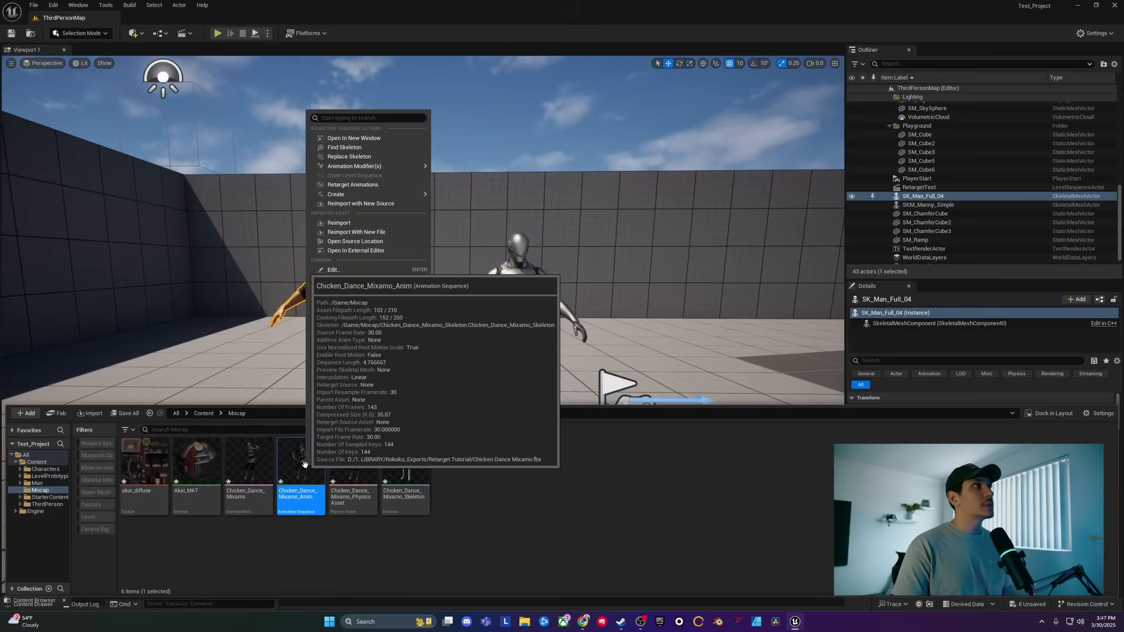
click(353, 184)
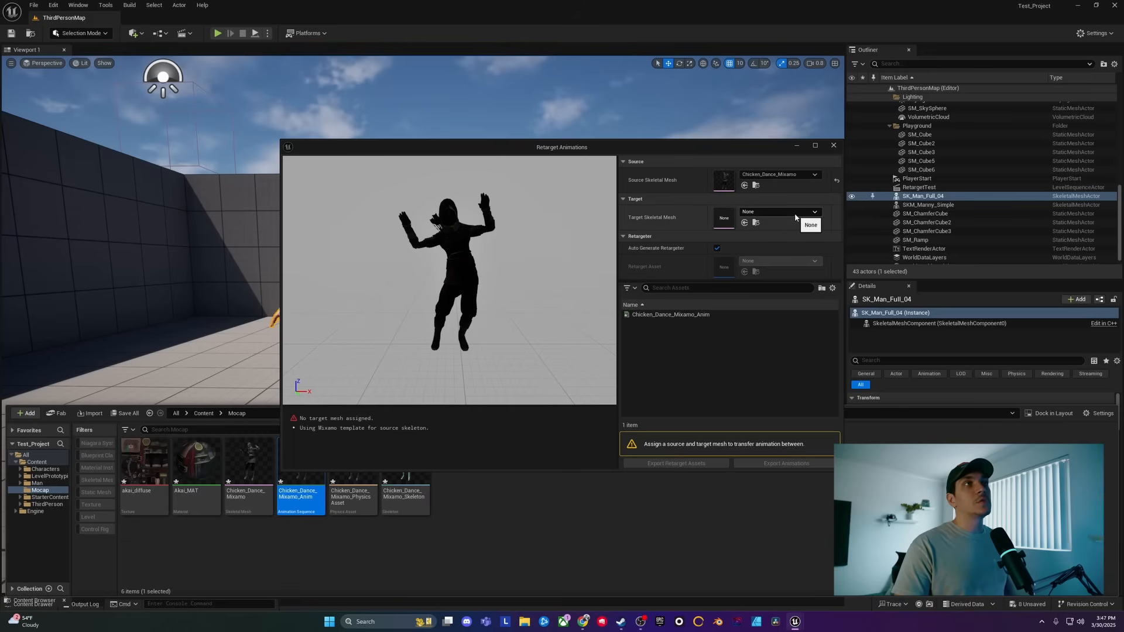
click(814, 212)
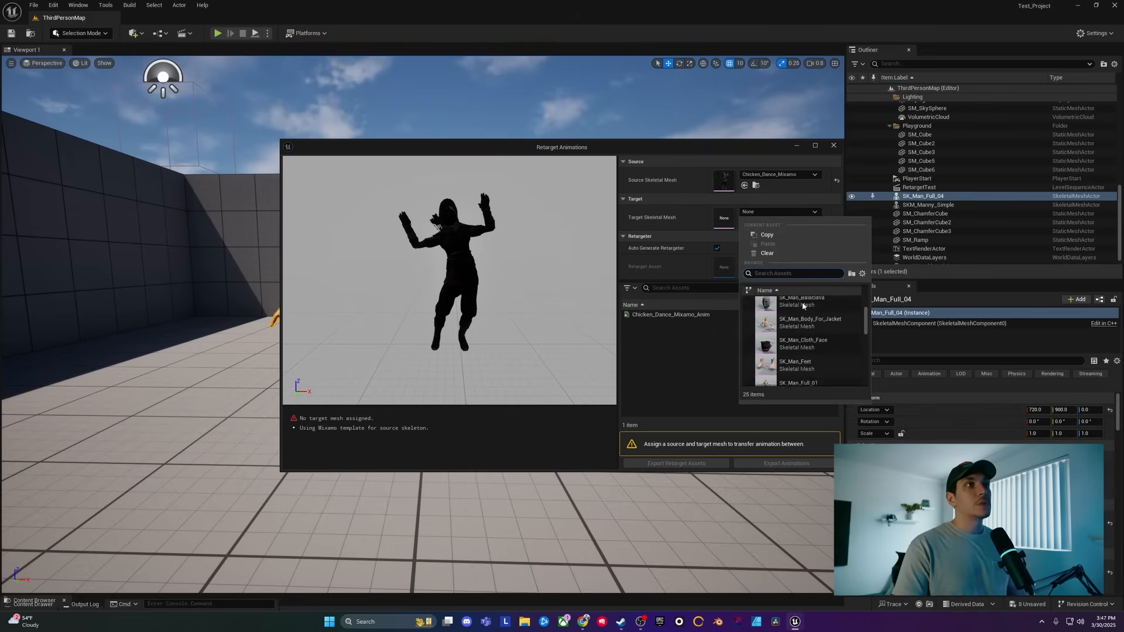
scroll(down, 3)
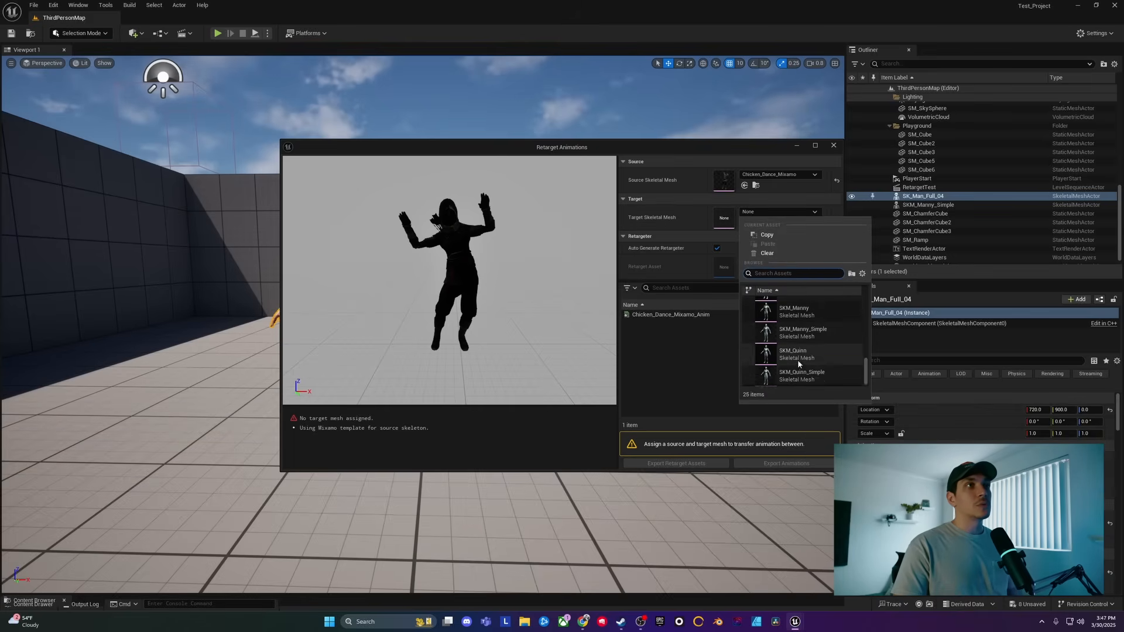
mouse_move(794, 330)
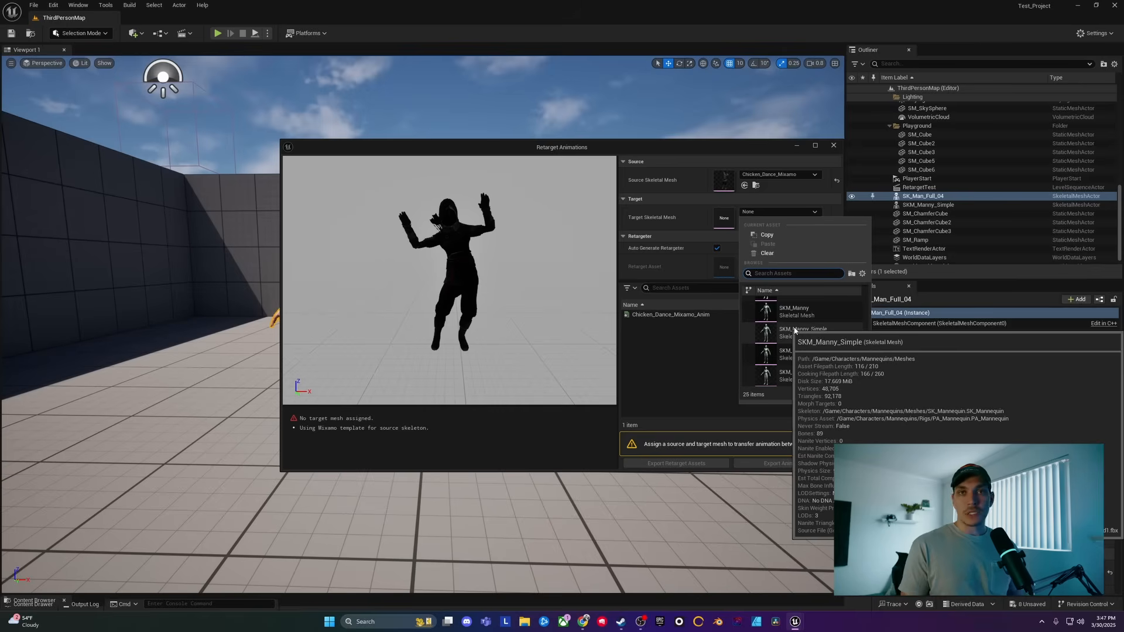
click(803, 331)
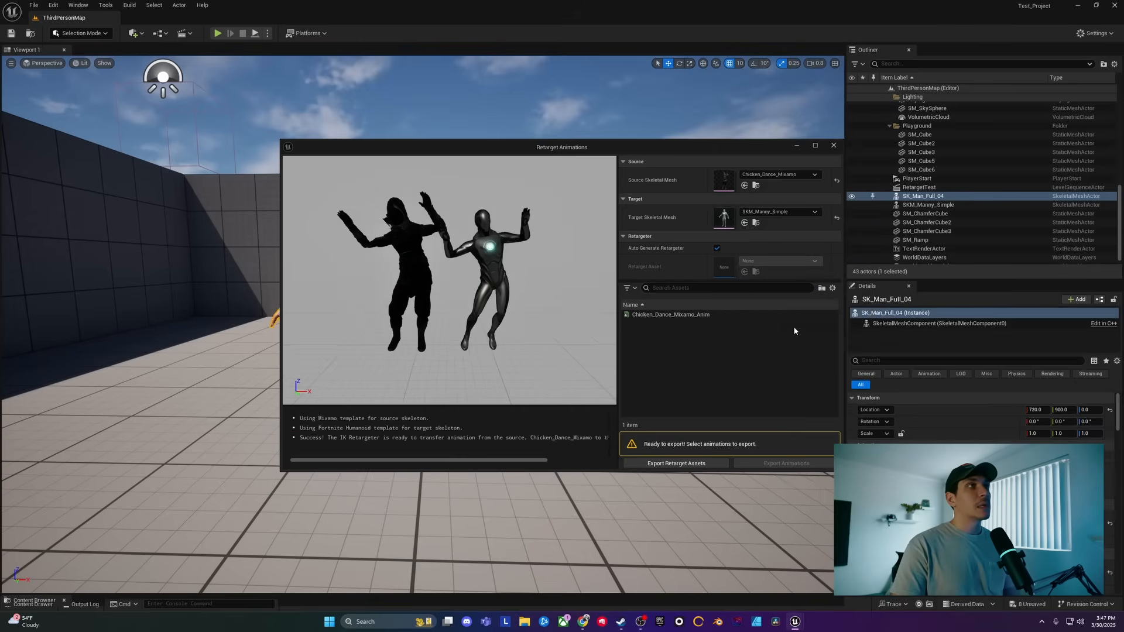
click(670, 314)
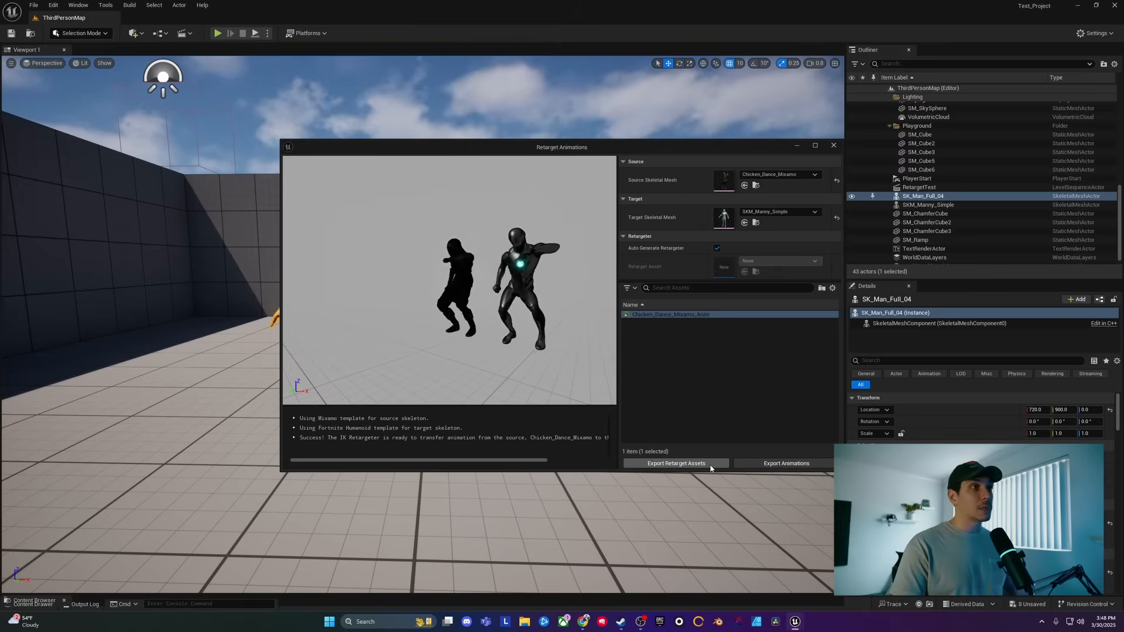
- Export the retarget assets into the Mocap folder and show them in the Content Browser
click(674, 464)
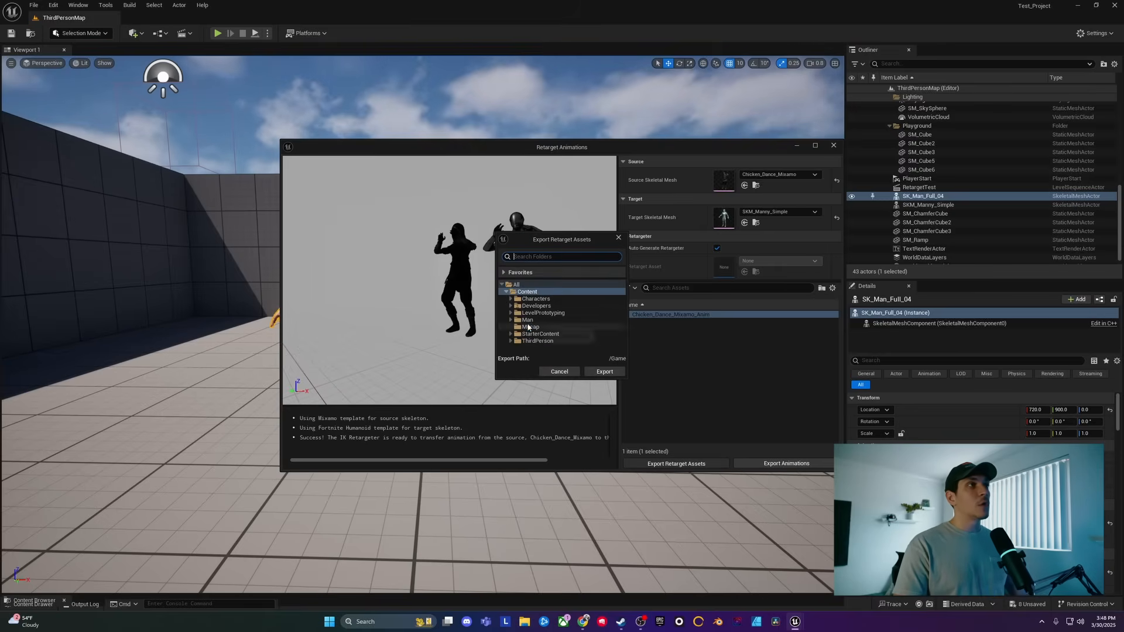
click(530, 326)
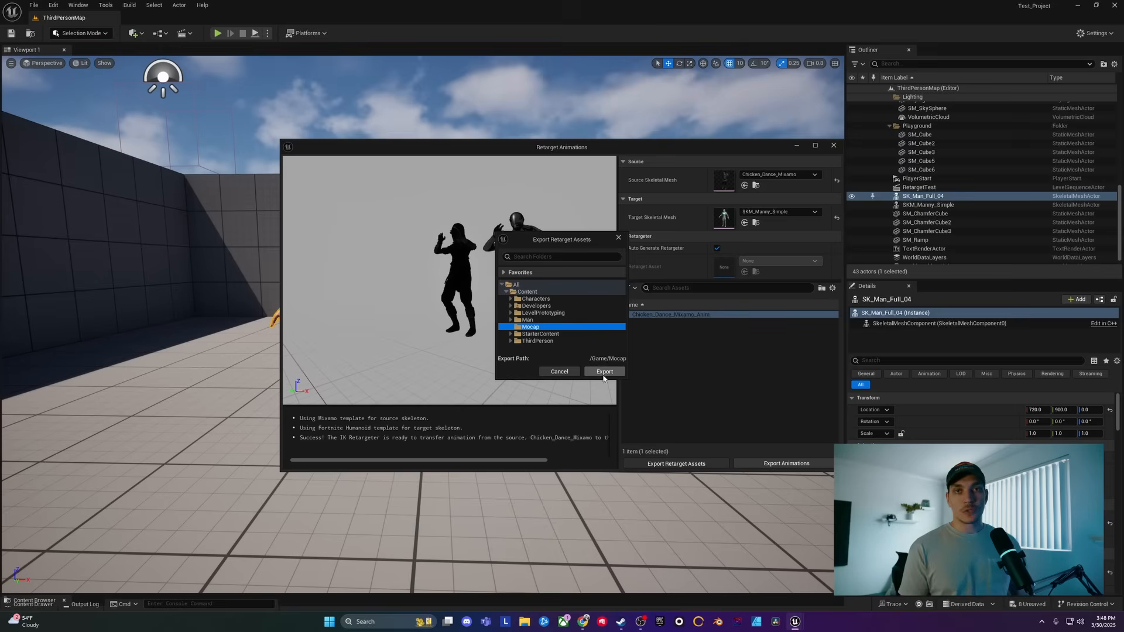
click(604, 372)
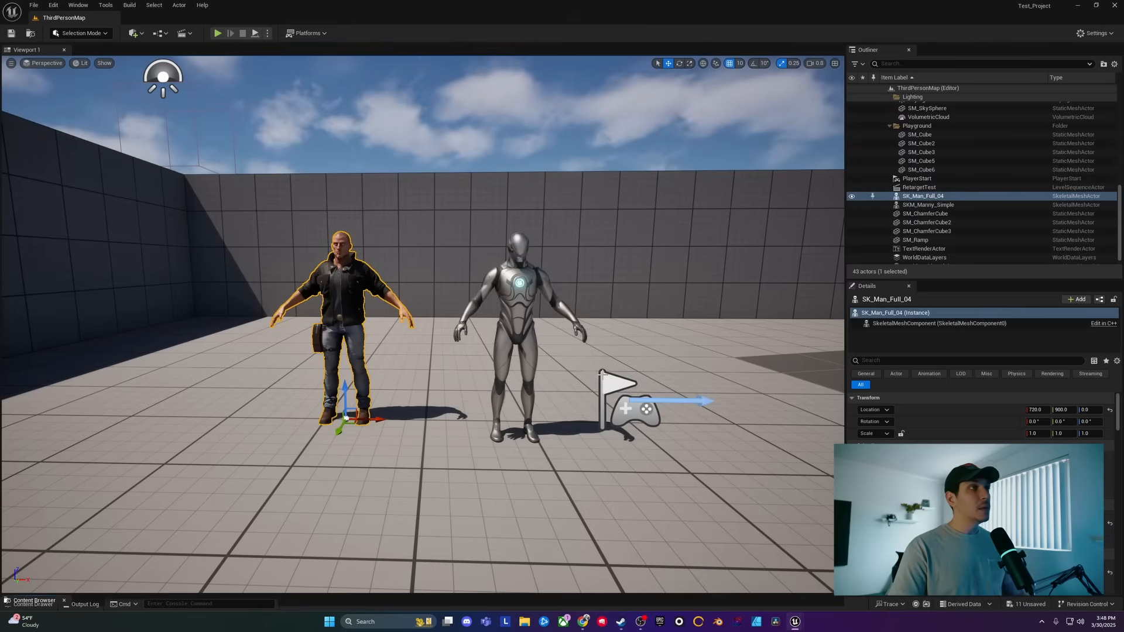
click(34, 601)
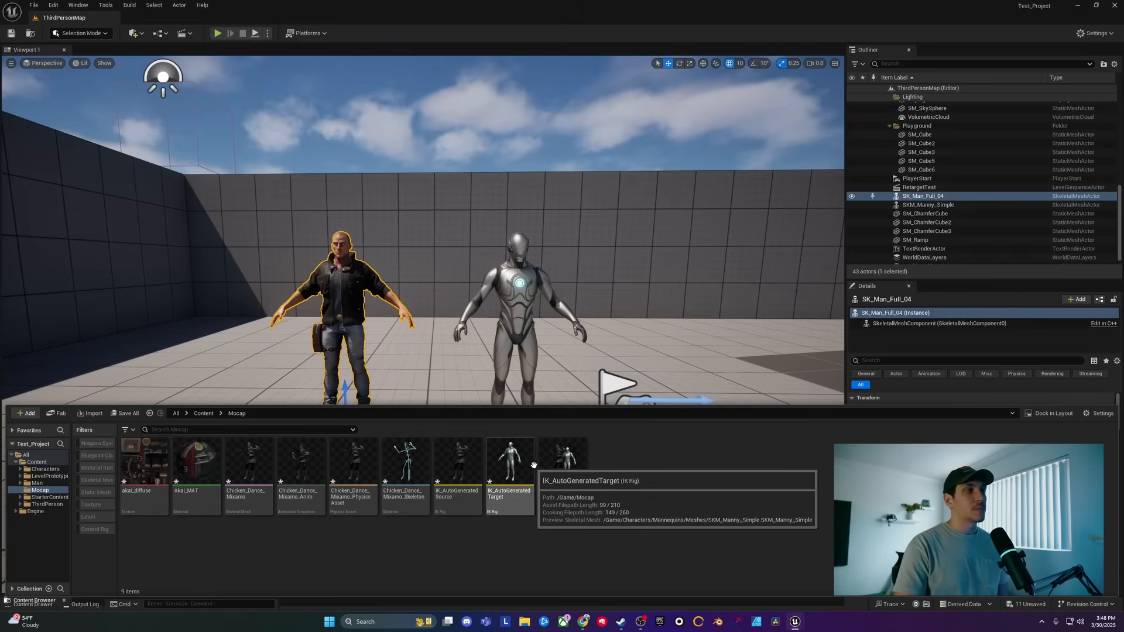
mouse_move(580, 456)
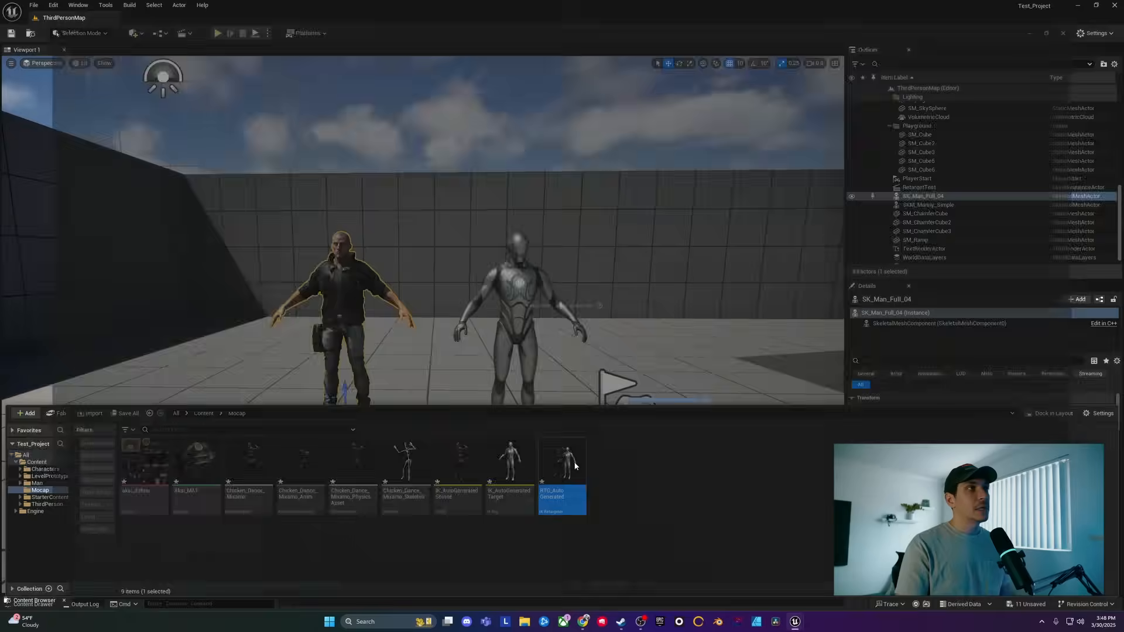
- Open RTG_AutoGenerated, preview Chicken_Dance_Mixamo_Anim, and set Target Mesh Offset X to -138.998966
double_click(562, 463)
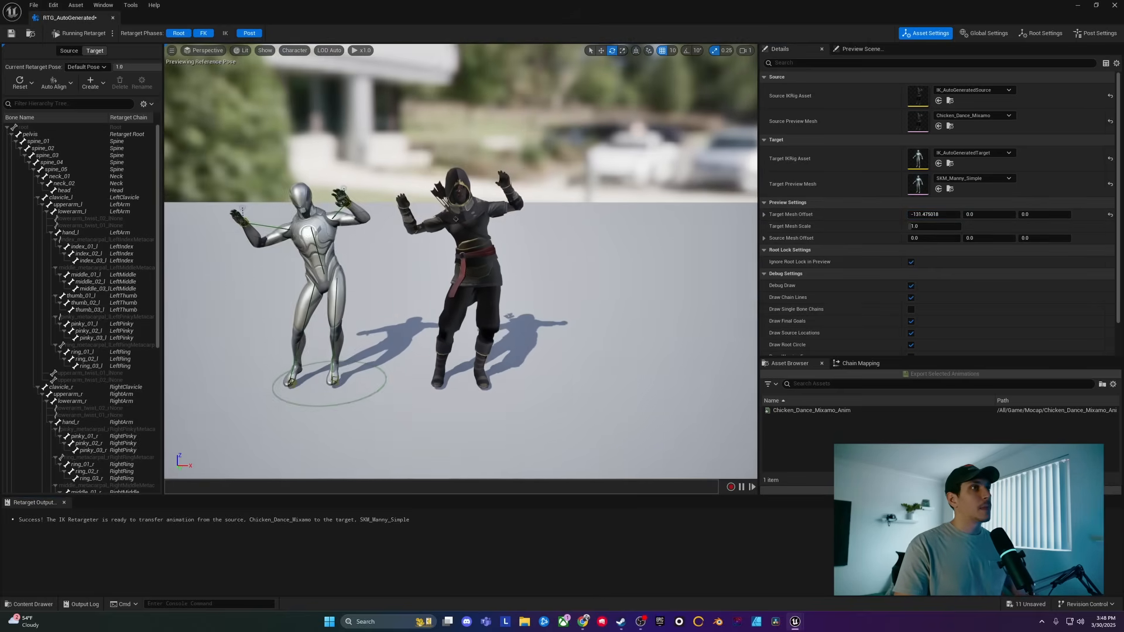
click(810, 410)
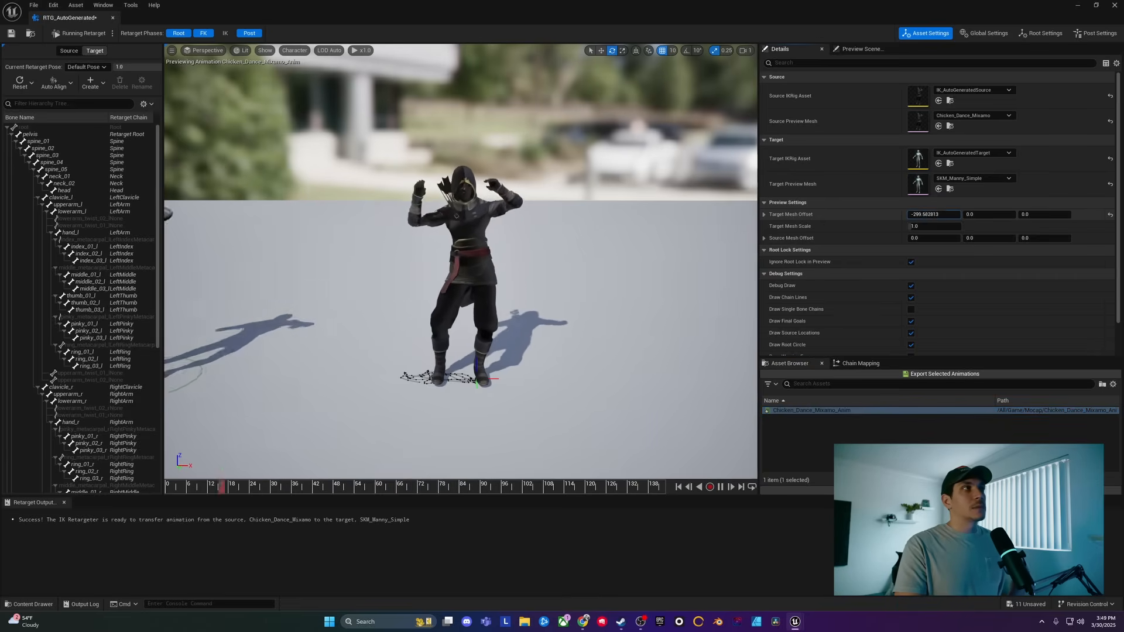
text(-138.998966)
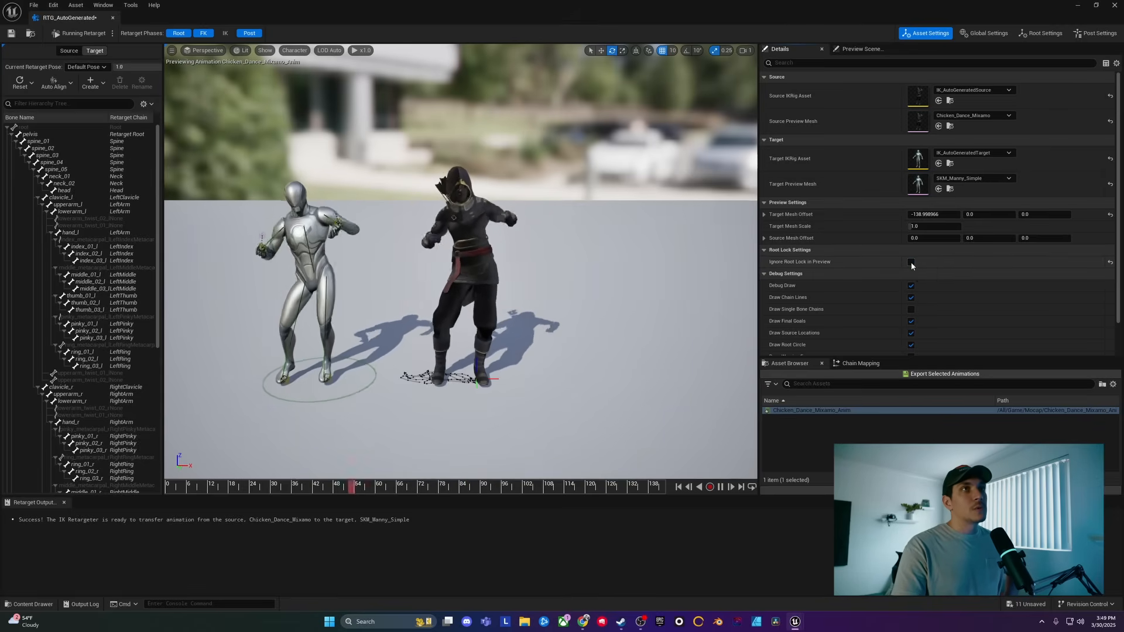
- Enable Ignore Root Lock and Debug Draw, then compare the FK and Post retarget phases
click(911, 261)
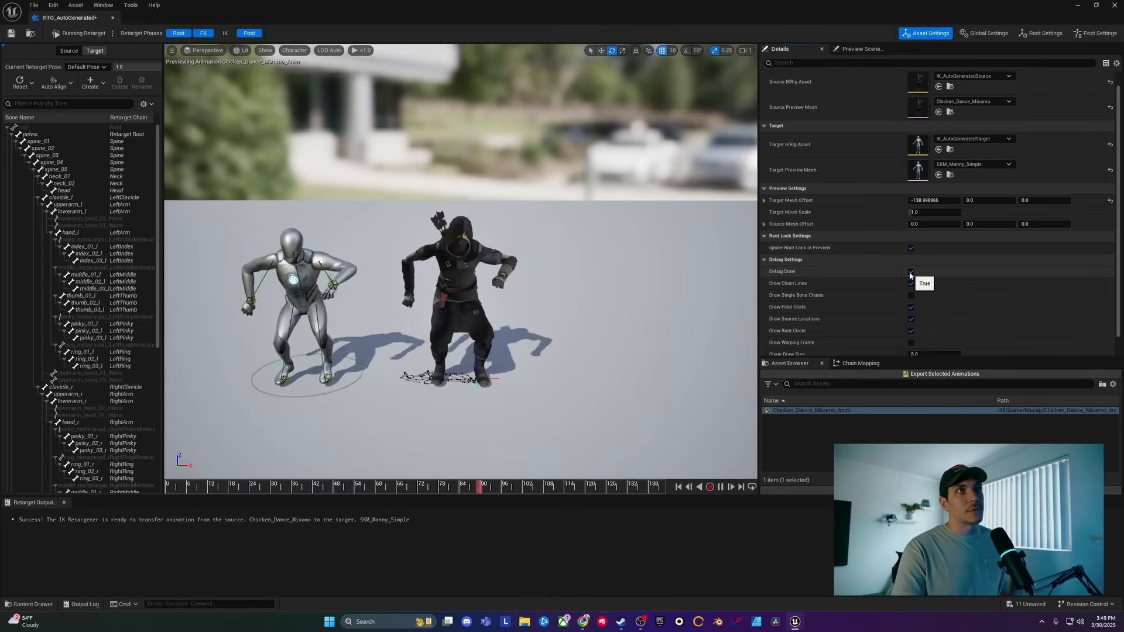
click(911, 272)
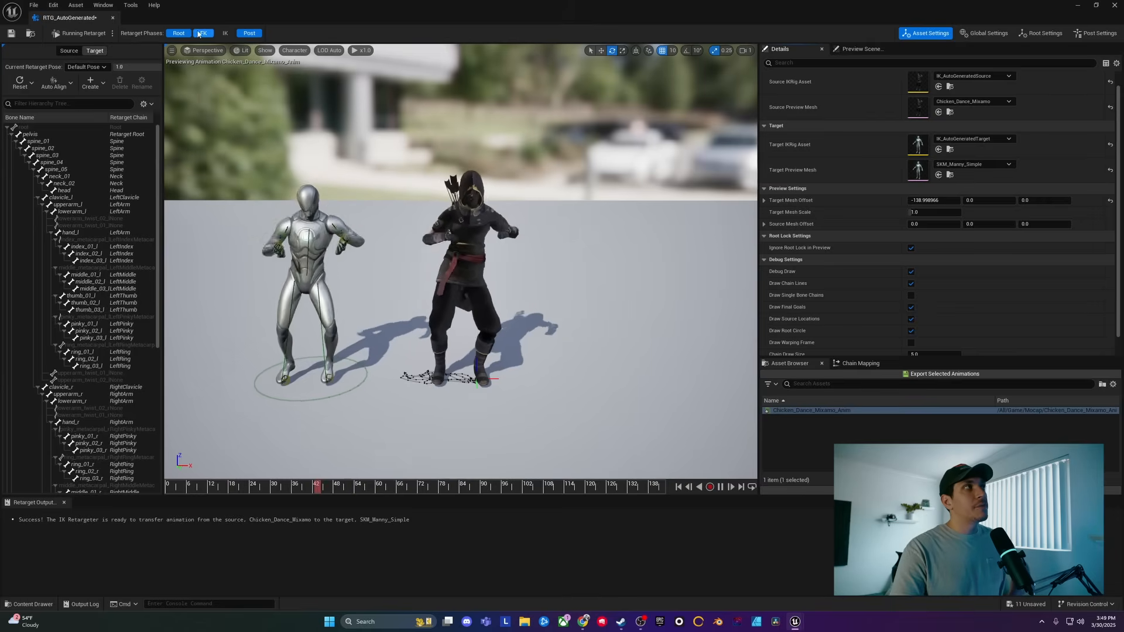
click(248, 33)
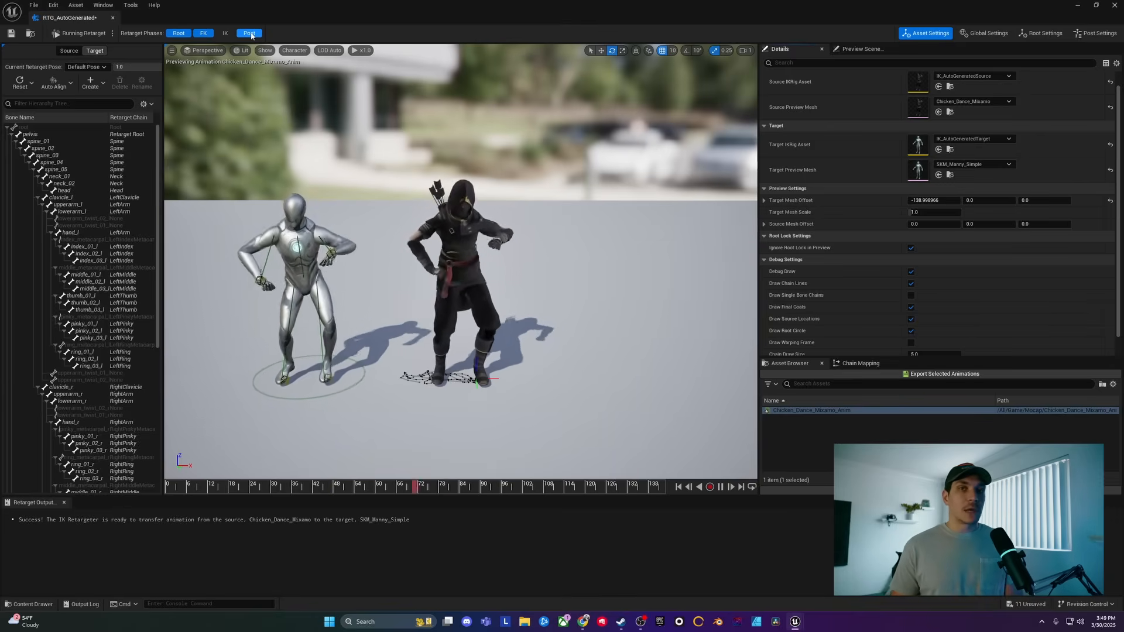
click(204, 33)
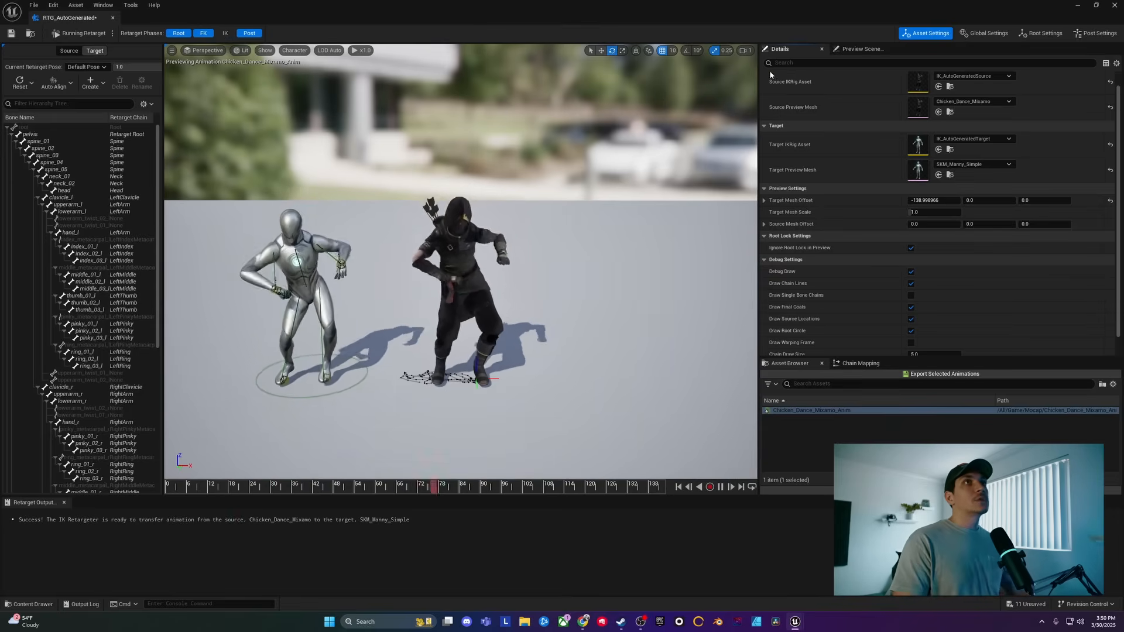
- Disable the IK phase in the retarget settings and enter Edit Retarget Pose mode on Manny
click(986, 33)
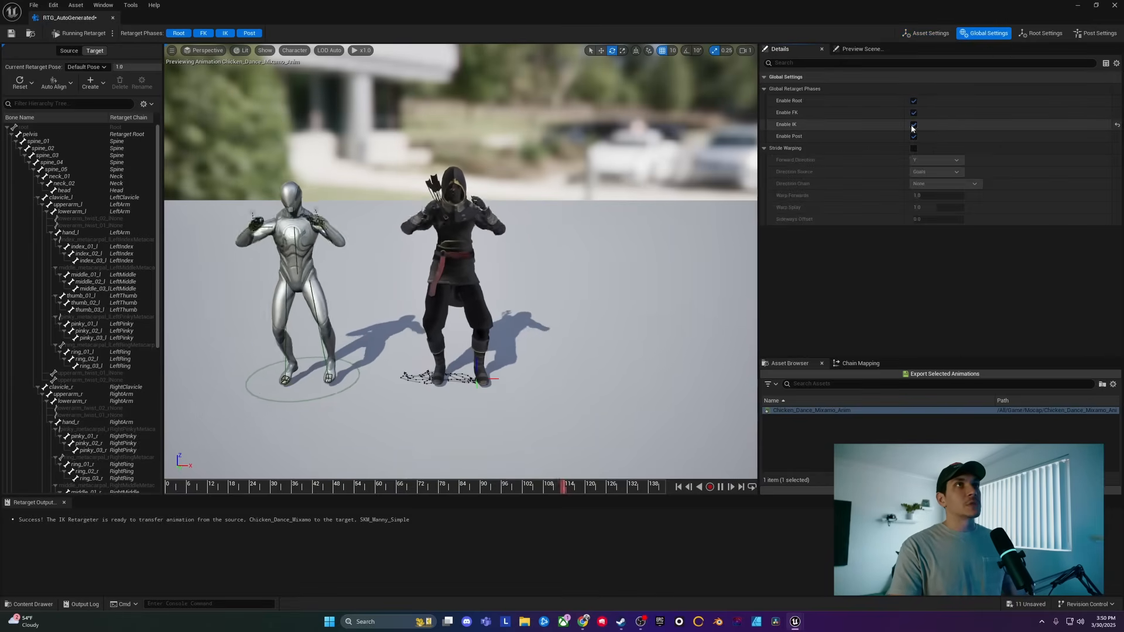
click(914, 112)
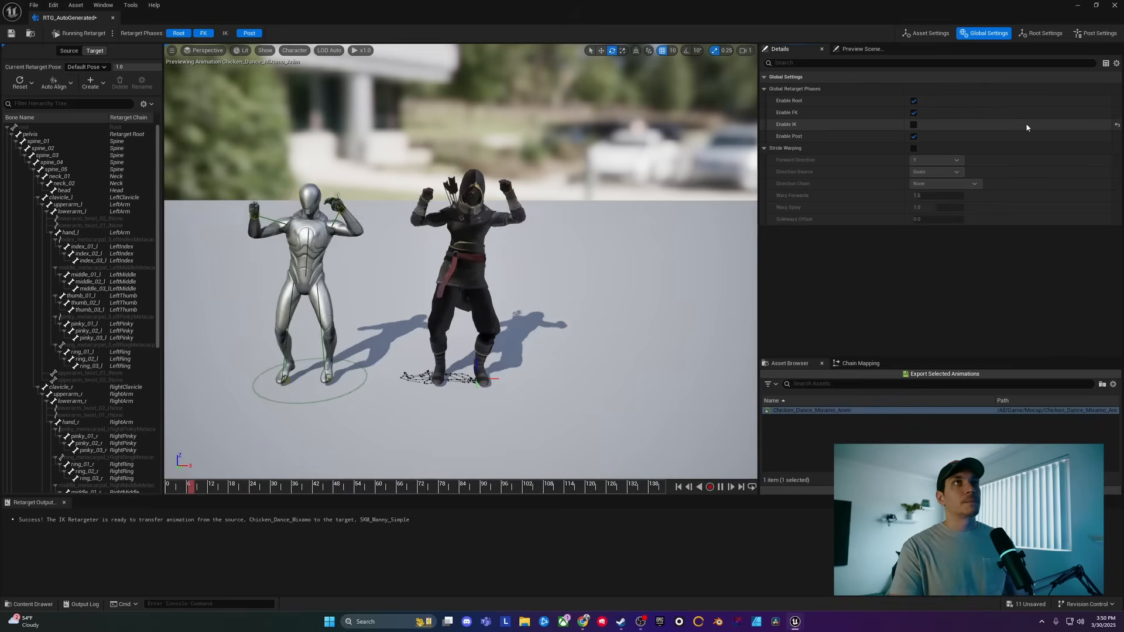
click(1040, 32)
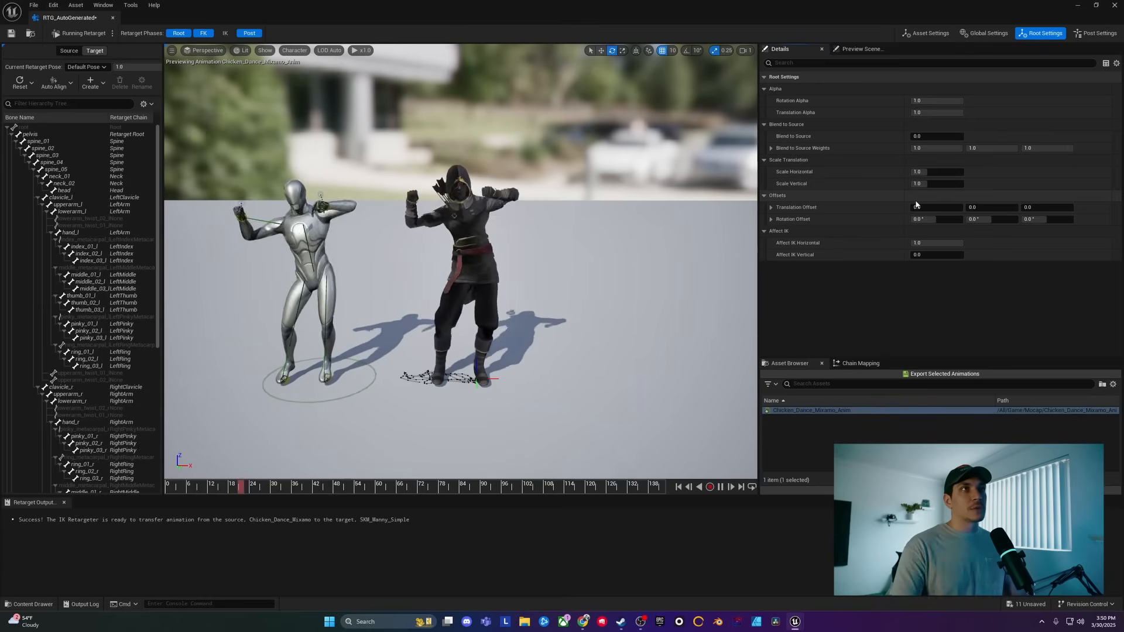
click(1094, 33)
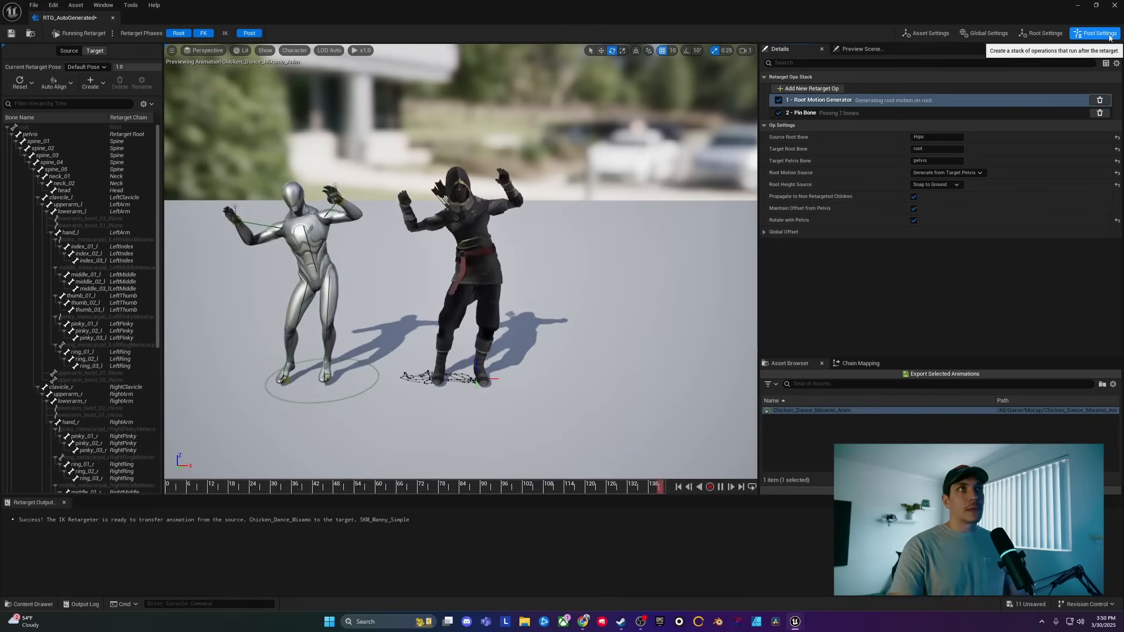
click(925, 33)
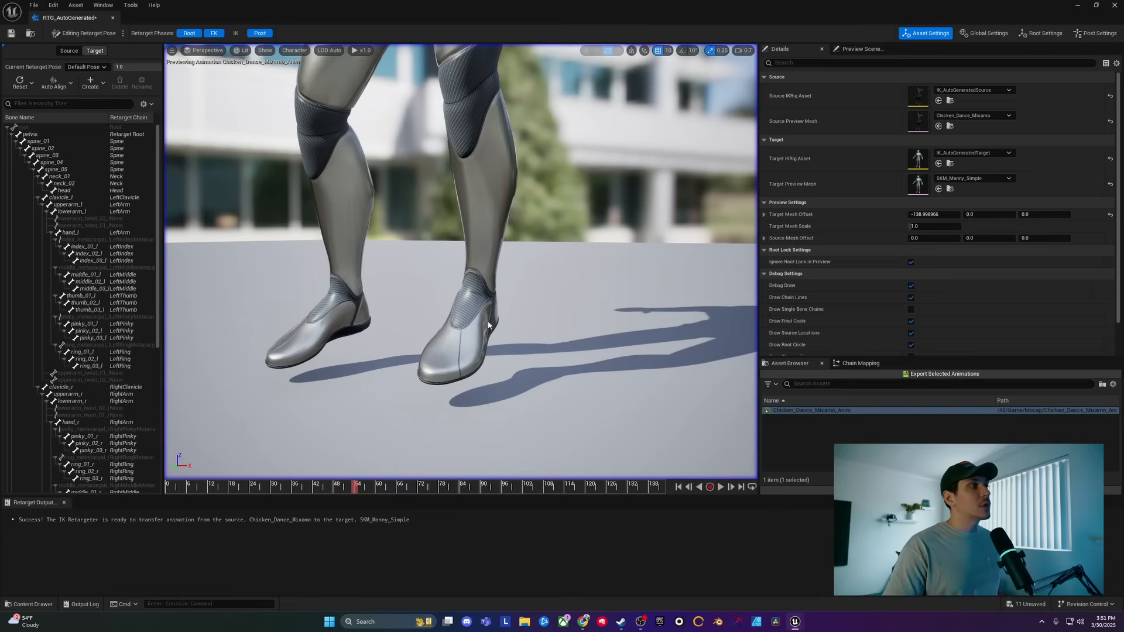
- Rotate foot_l and foot_r in the retarget pose, then return to Running Retarget
scroll(down, 3)
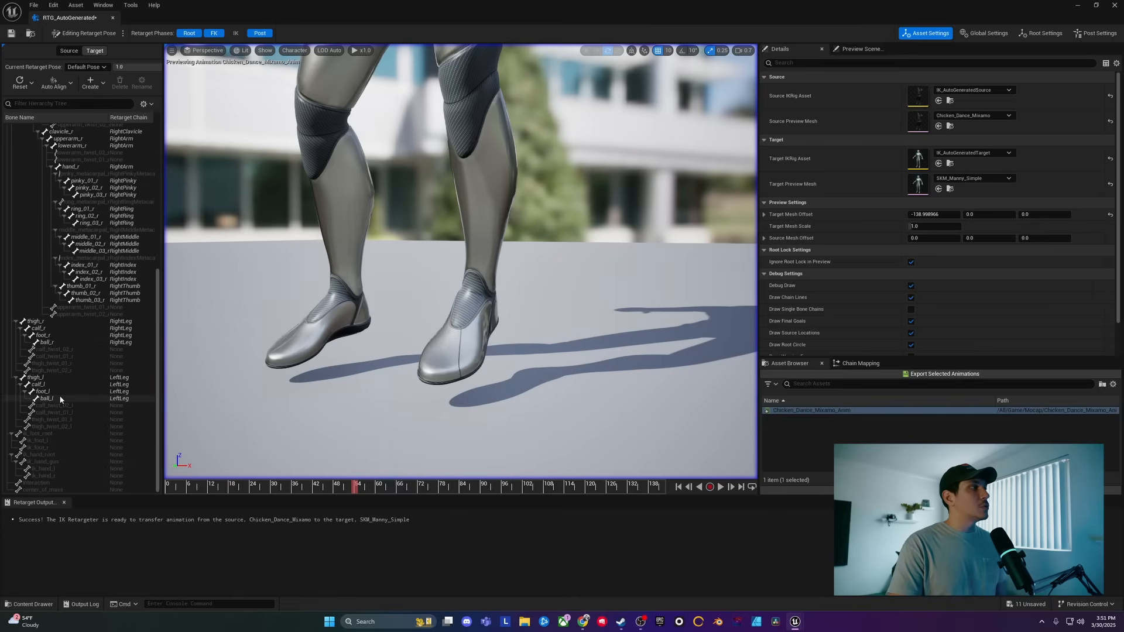
click(40, 391)
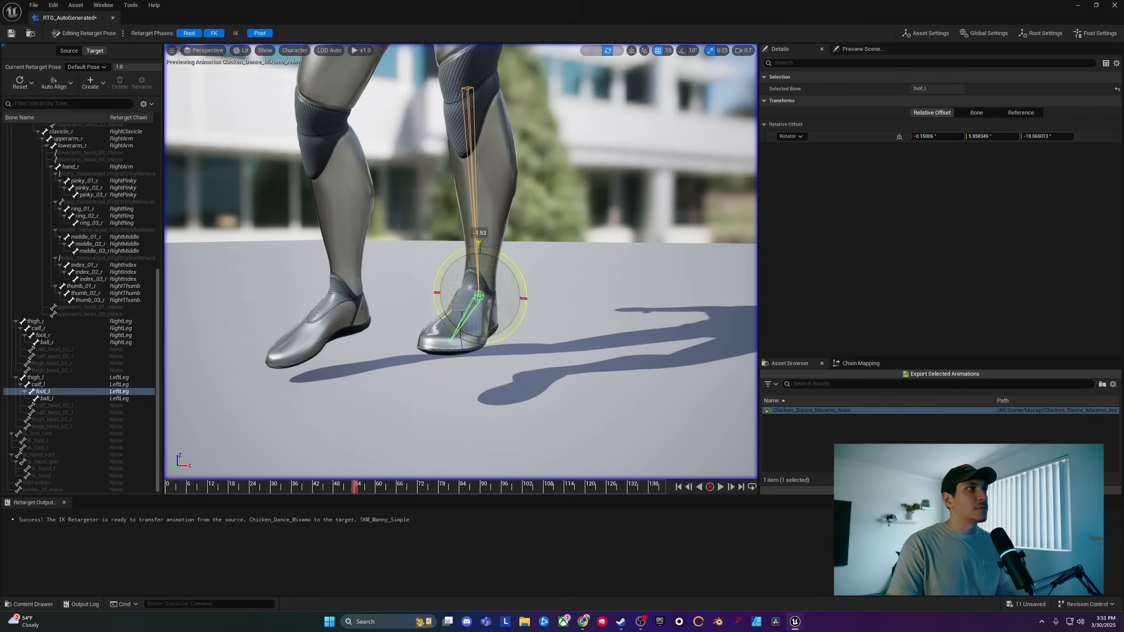
click(43, 335)
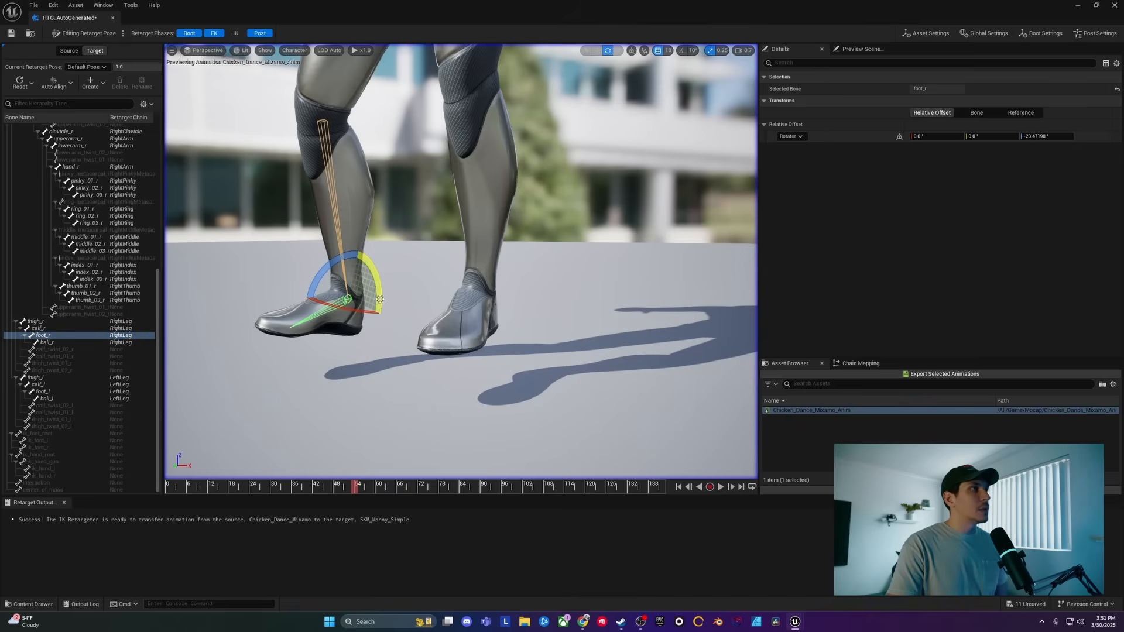
drag(372, 301, 348, 351)
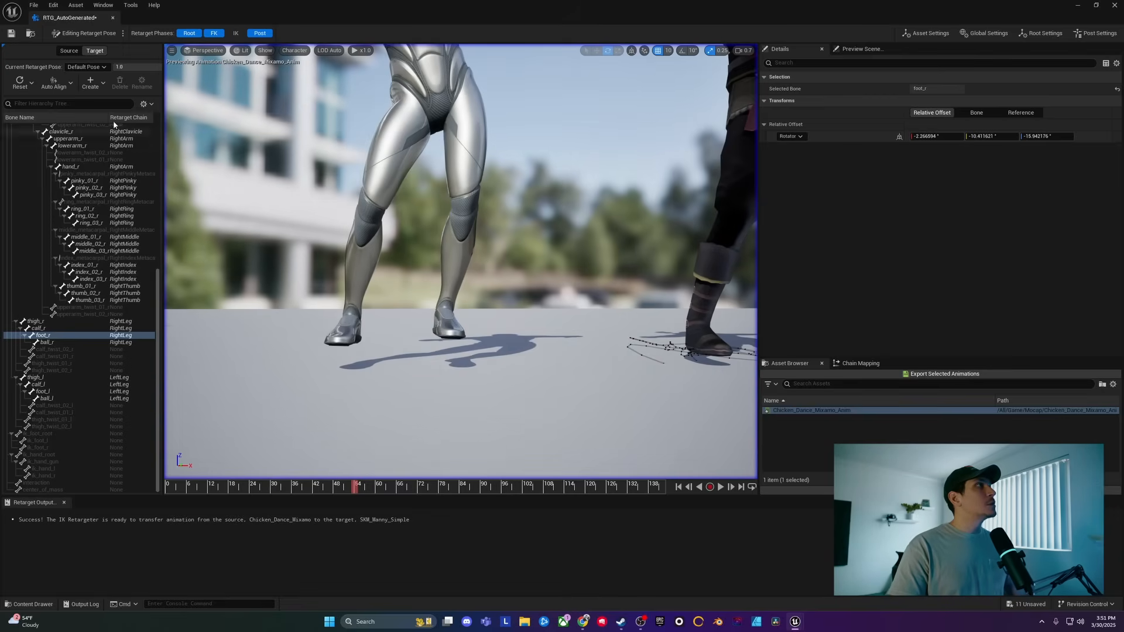
click(709, 487)
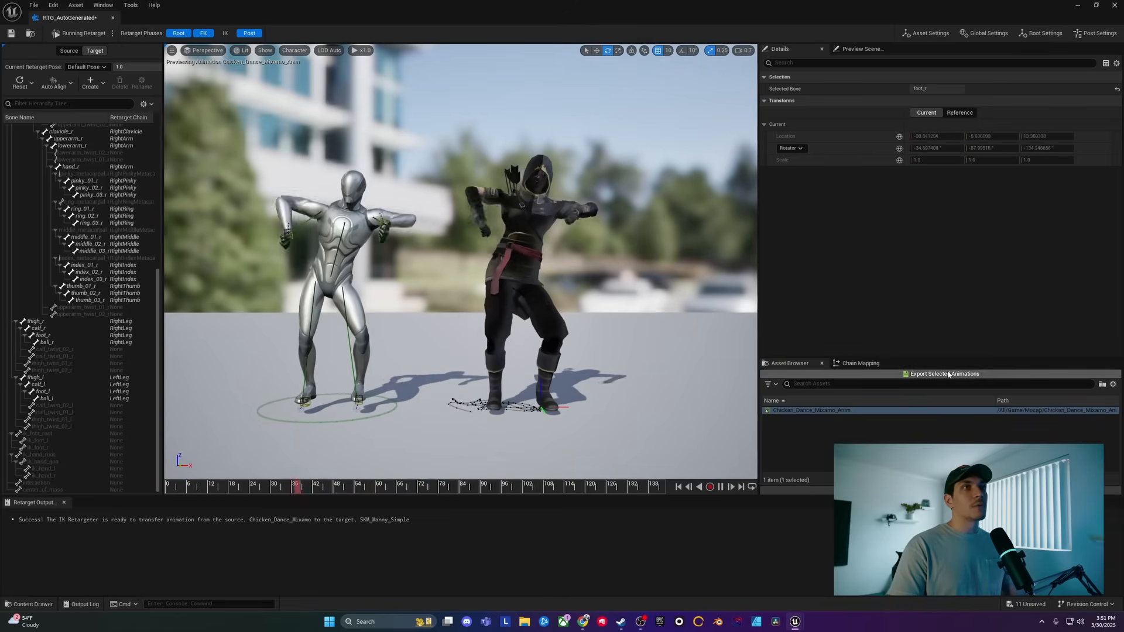
- Export the retargeted chicken dance animation into Mocap via Batch Export
click(944, 375)
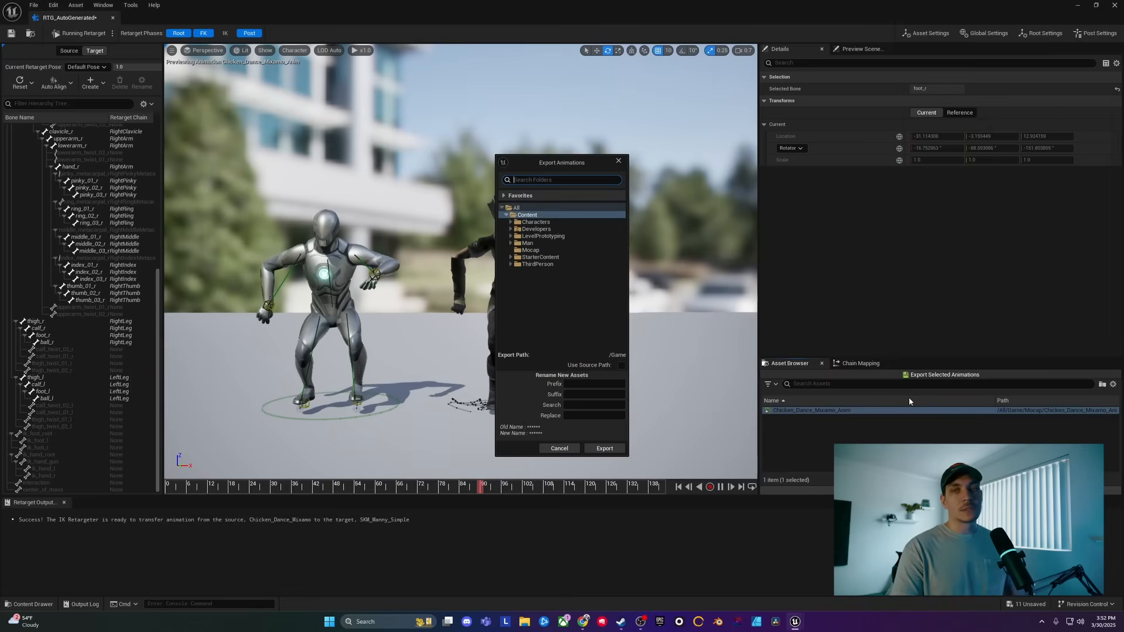
click(530, 249)
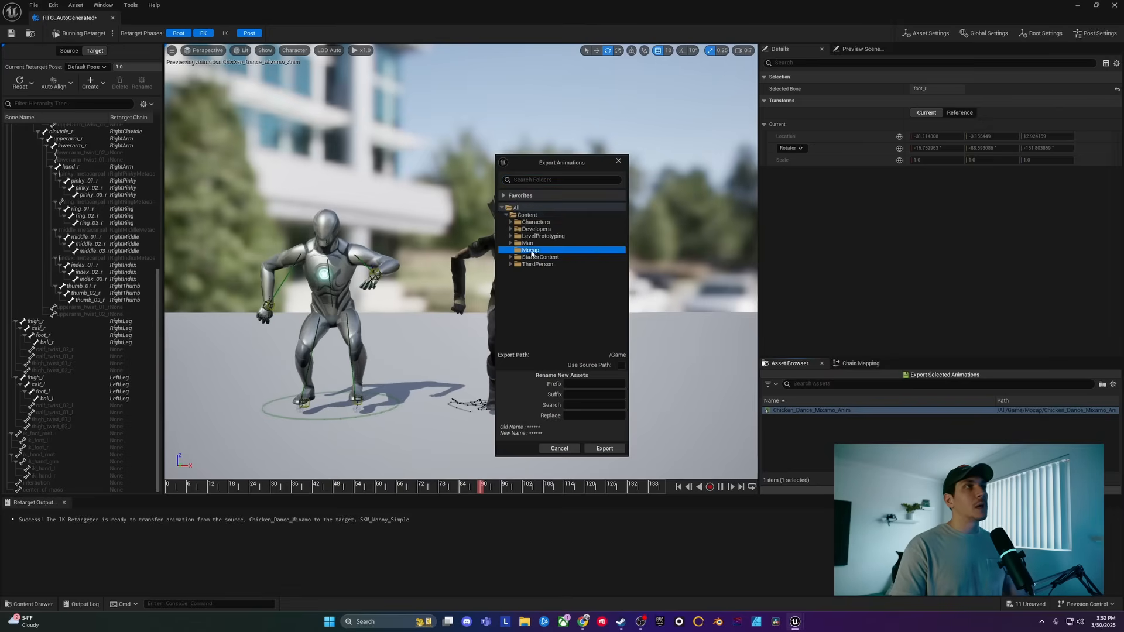
click(604, 448)
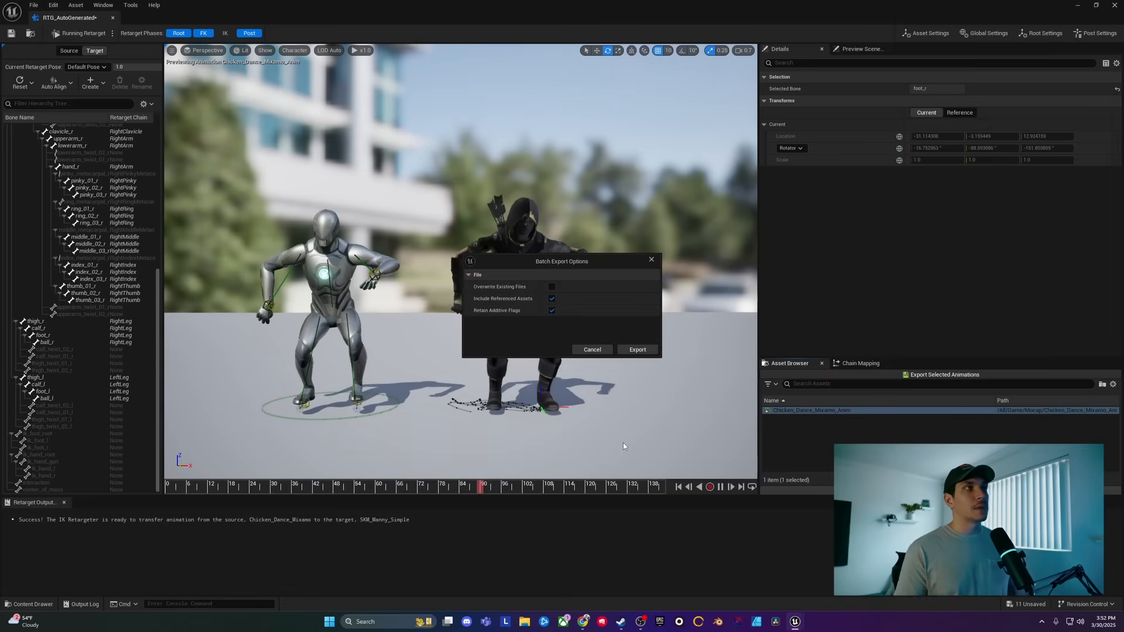
mouse_move(500, 286)
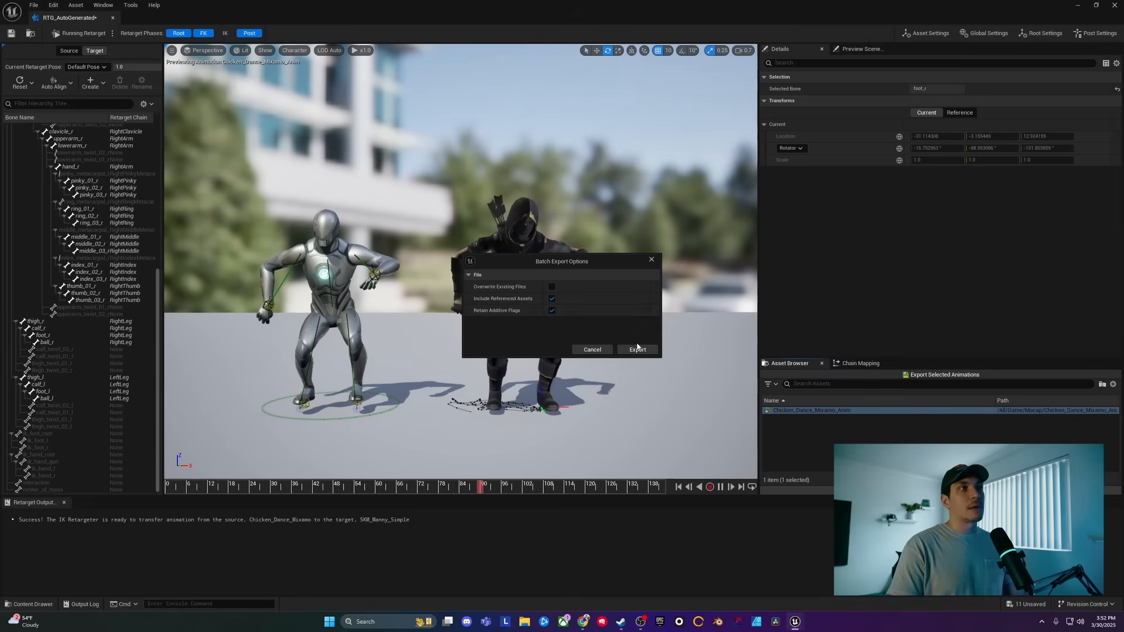
click(636, 349)
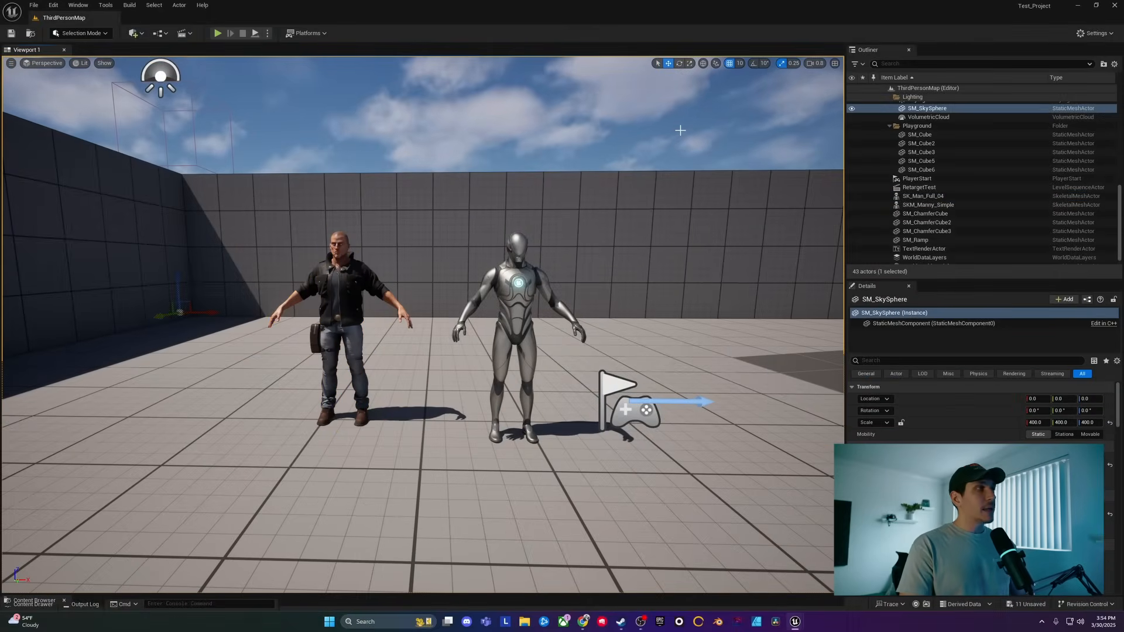
- Open Chicken_Dance_Mixamo_Anim1 from Mocap in the animation editor
click(32, 600)
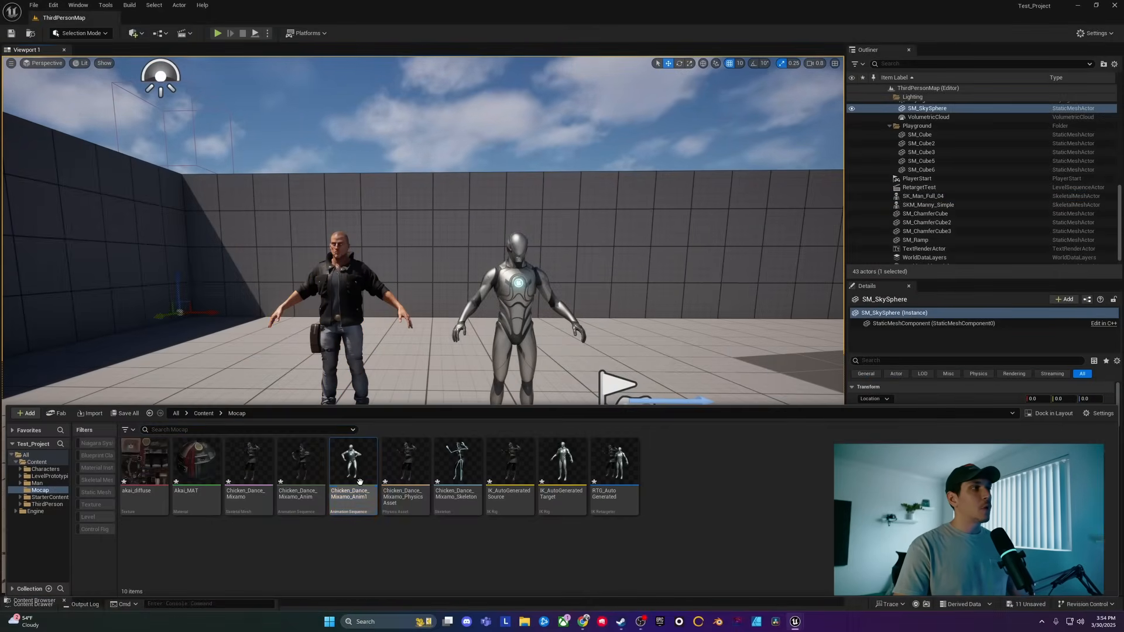
click(352, 462)
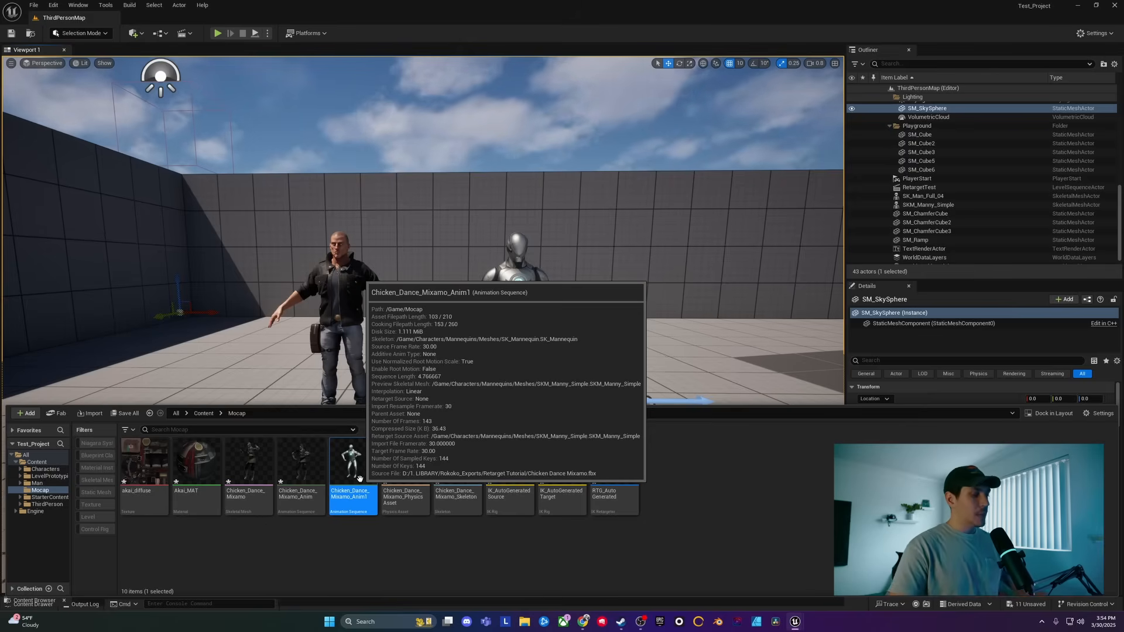
double_click(353, 463)
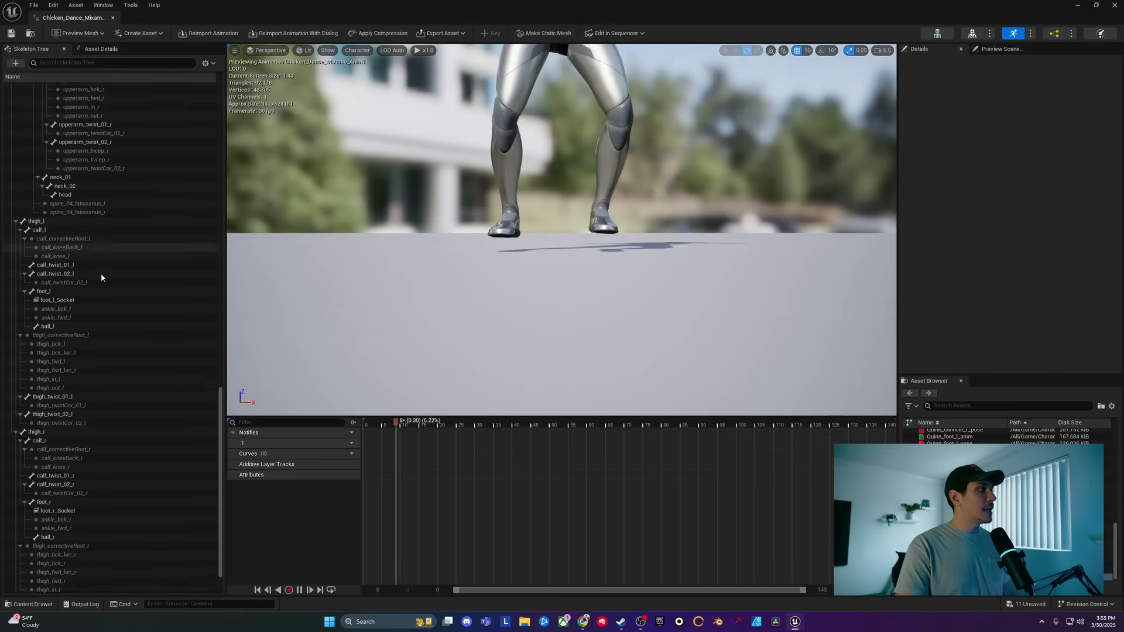
- Scrub the timeline to about frame 16 and select calf_r in the Skeleton Tree
drag(400, 422, 620, 423)
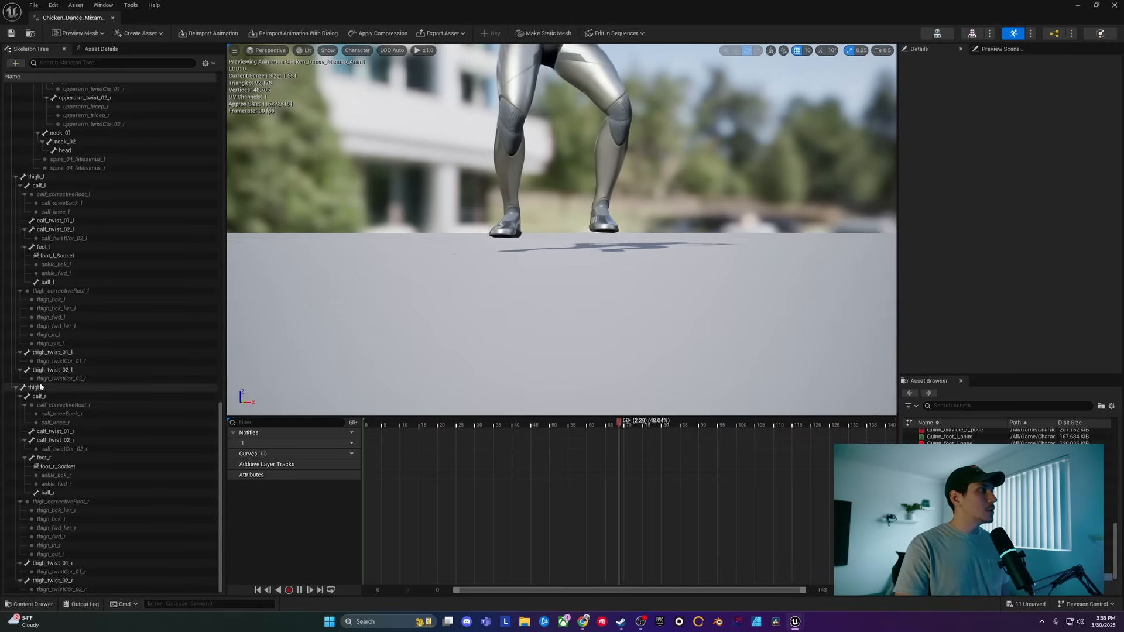
click(39, 396)
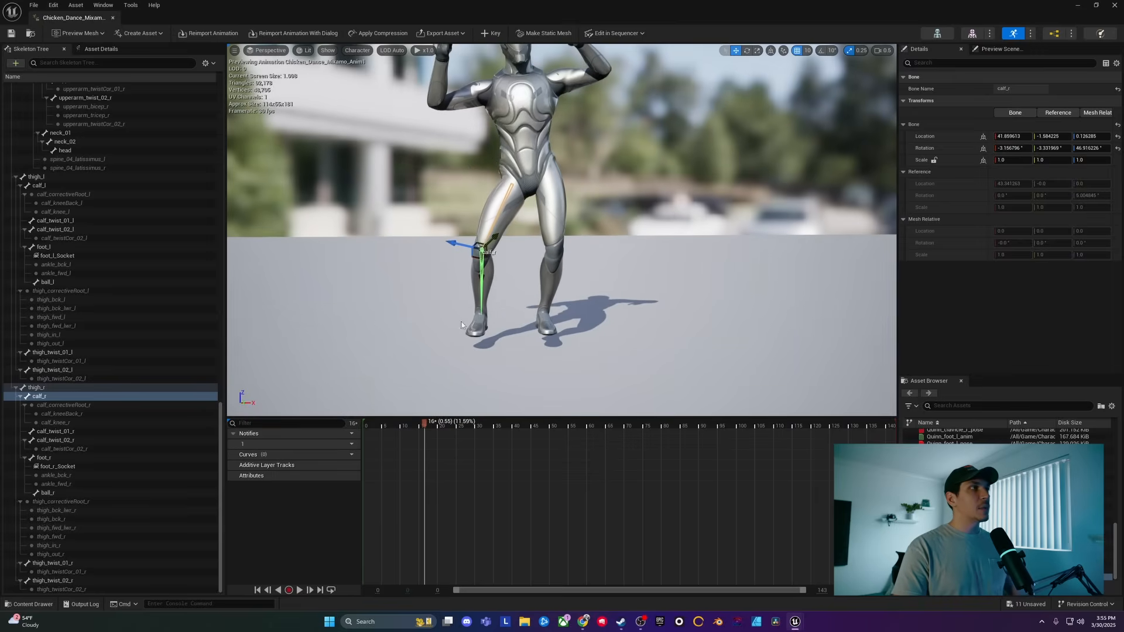
mouse_move(491, 33)
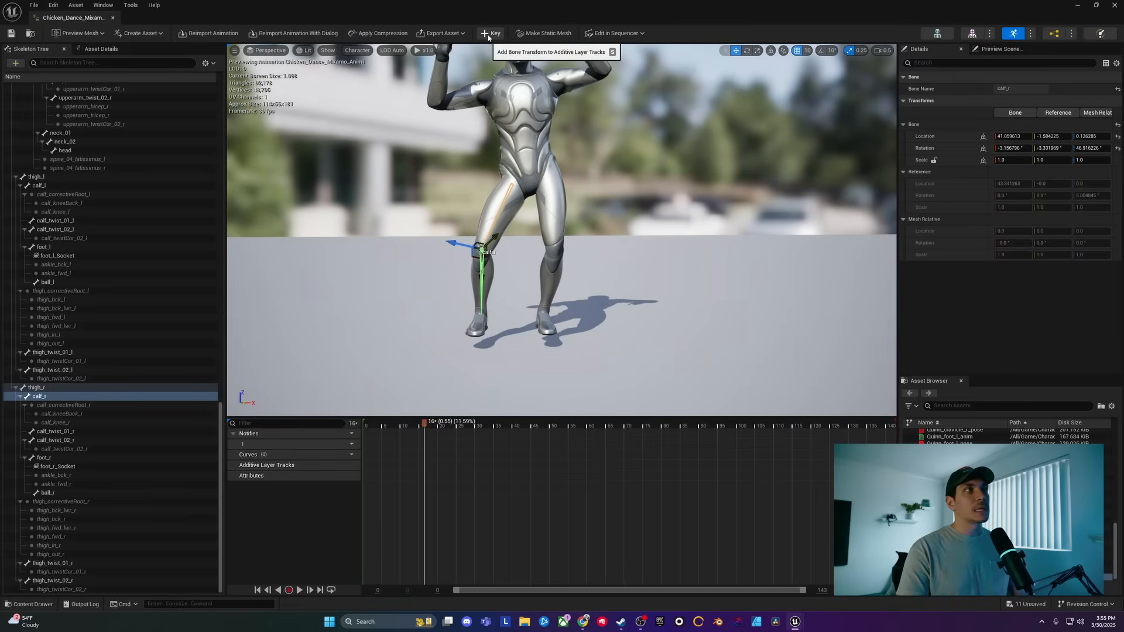
- Key calf_r's corrected transform onto an additive layer track and return to the level
click(490, 33)
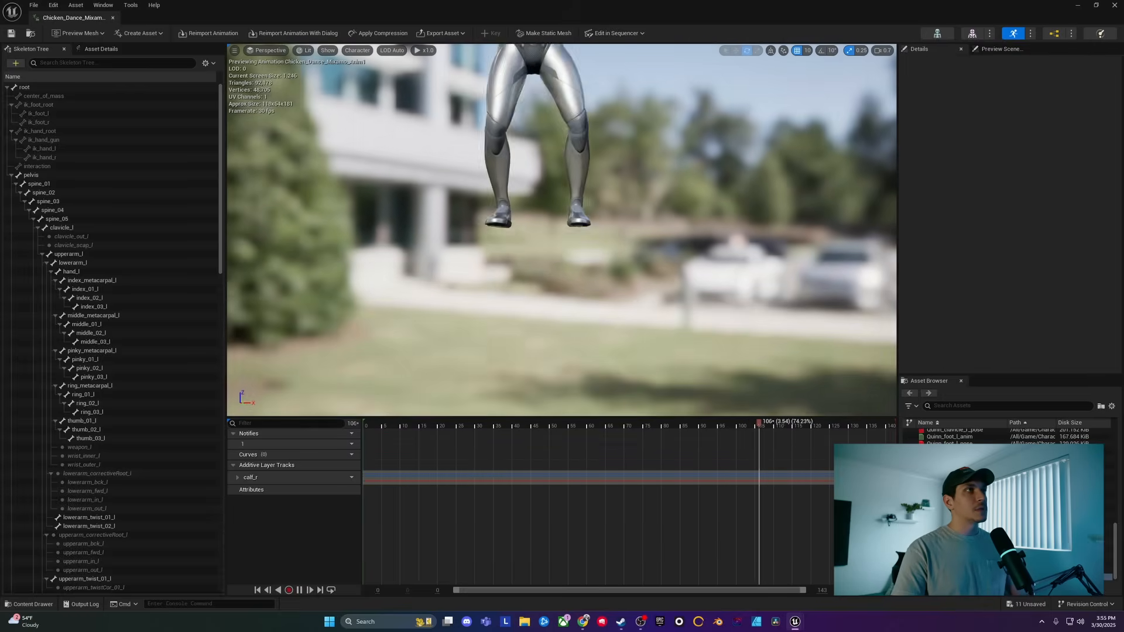
click(447, 424)
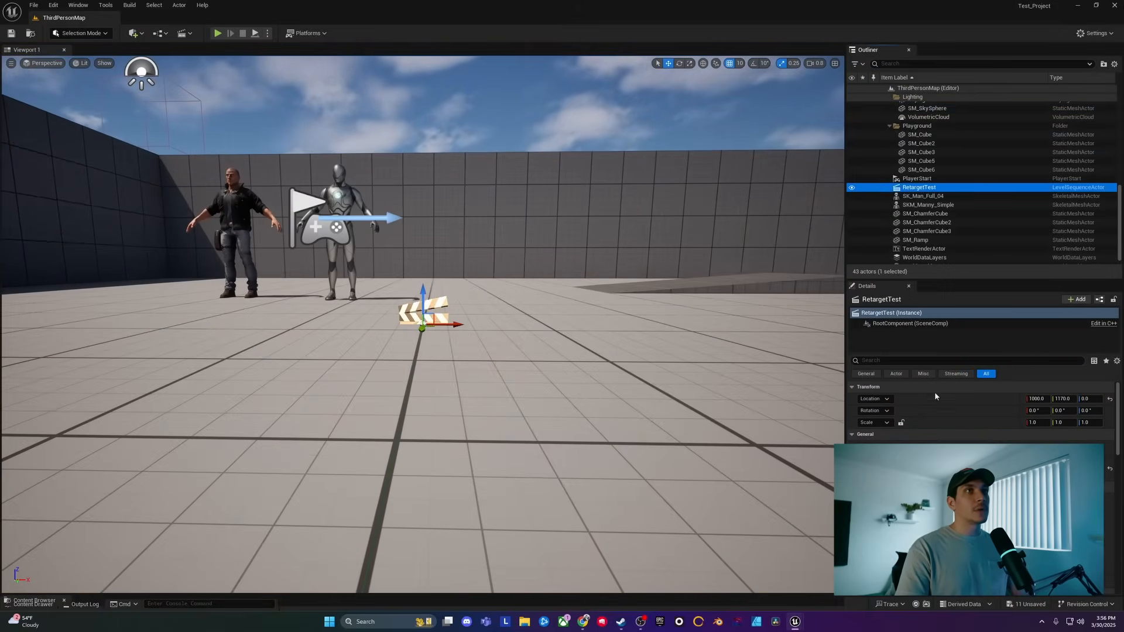
- Add SKM_Manny_Simple as an actor track in the RetargetTest level sequence, searching 'ma'
double_click(918, 187)
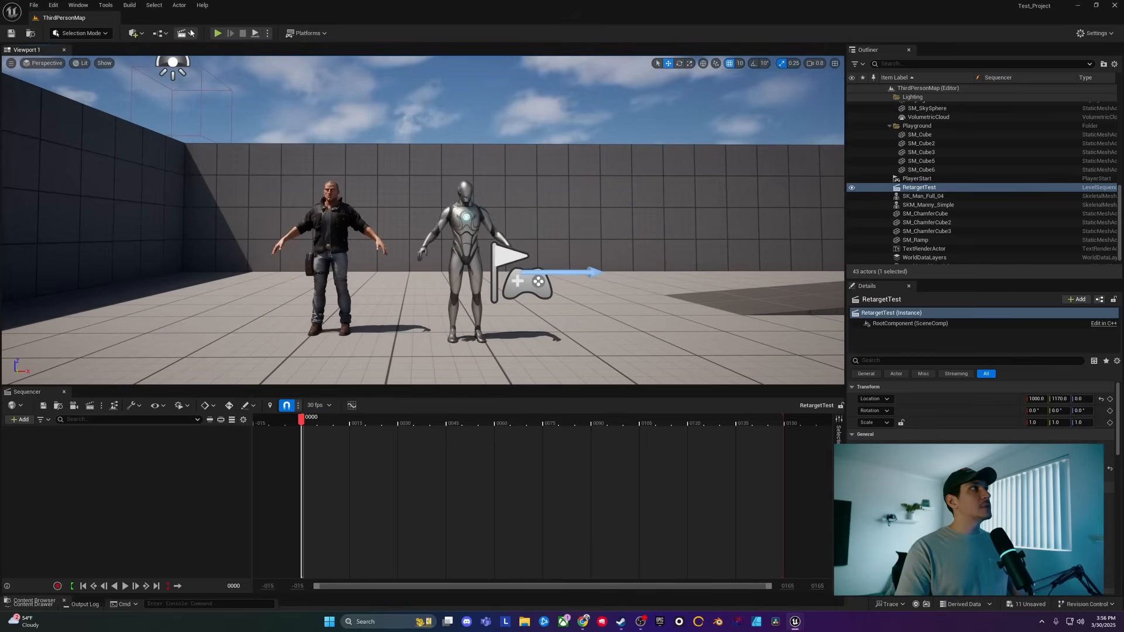
click(181, 33)
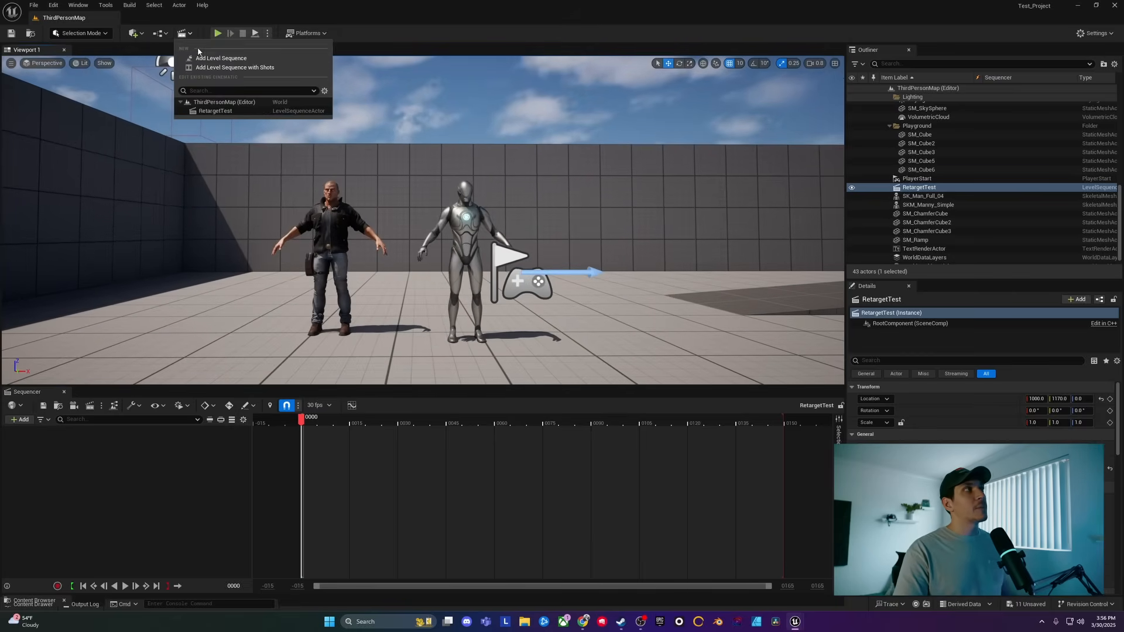
mouse_move(222, 58)
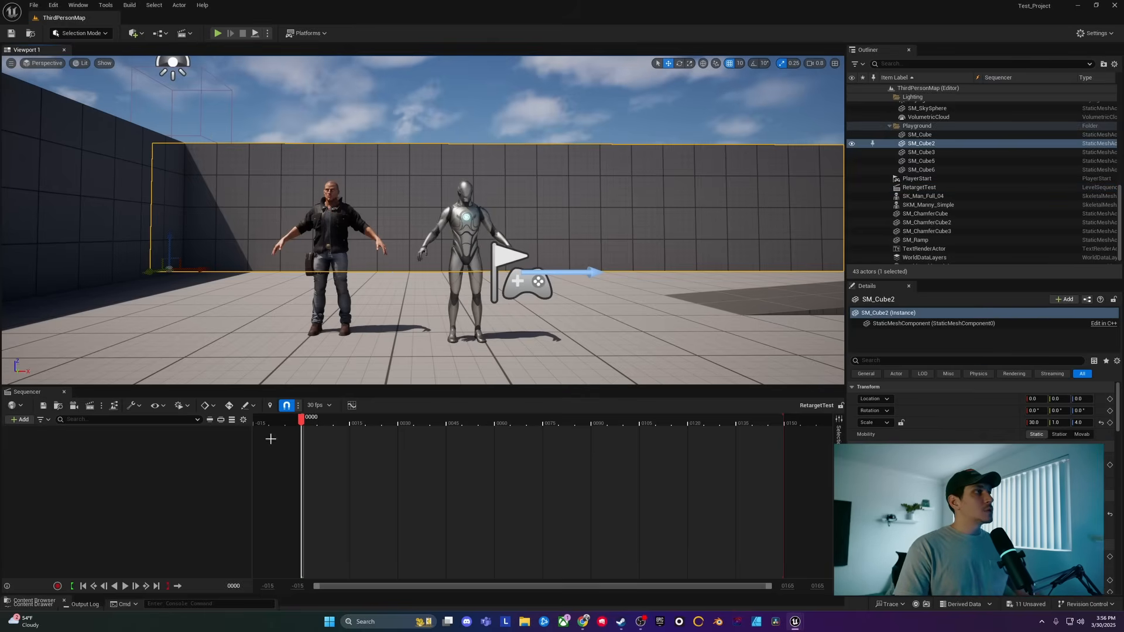
click(926, 108)
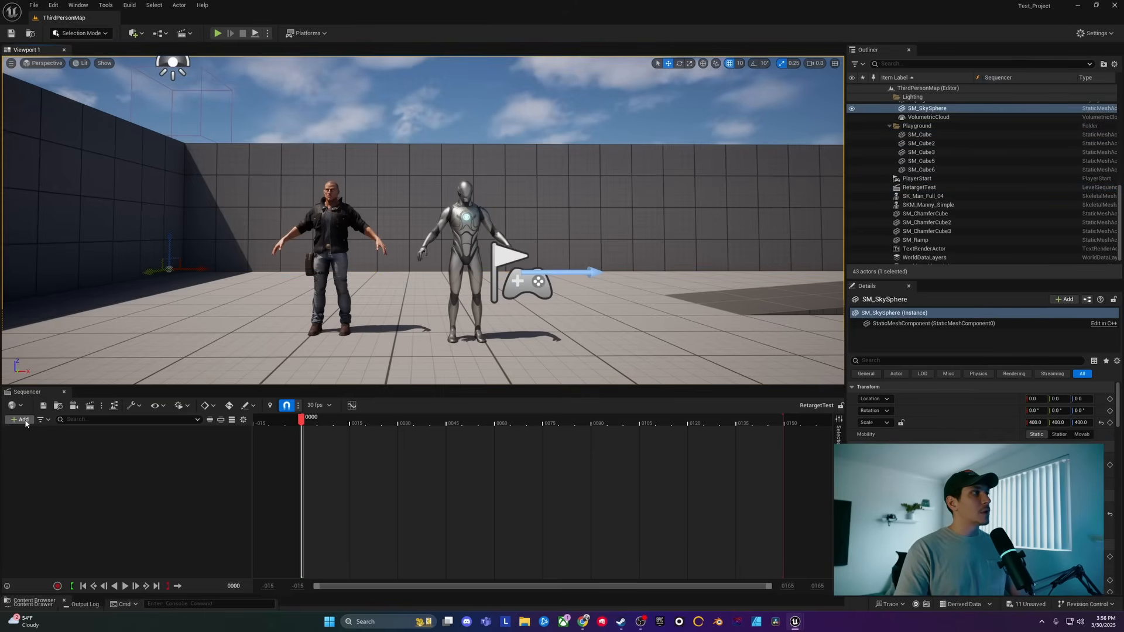
click(21, 419)
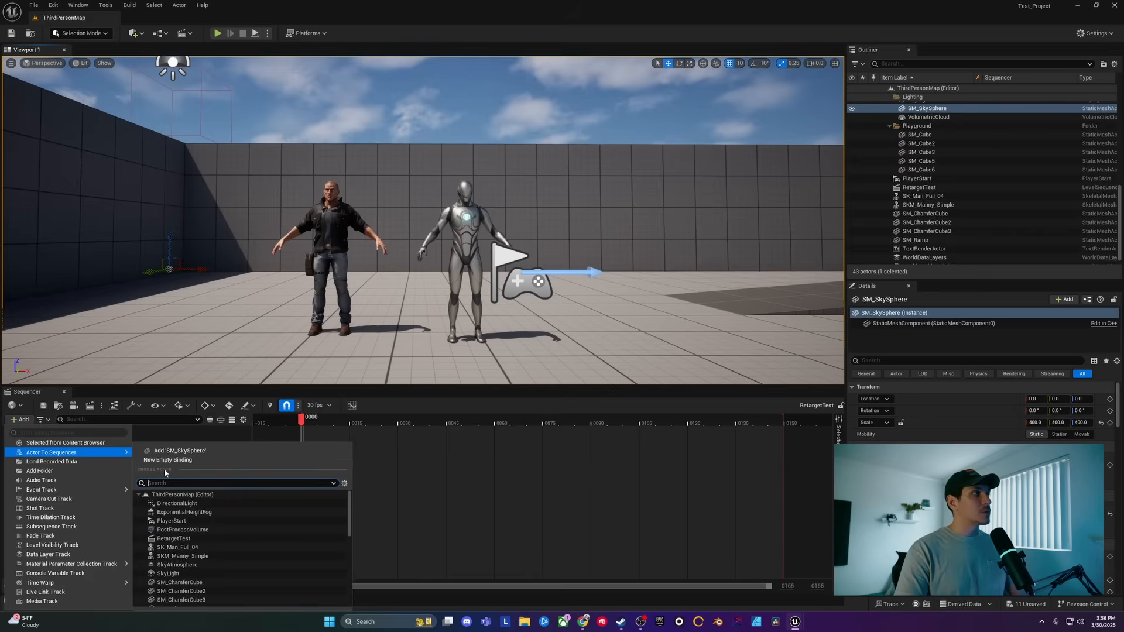
text(ma)
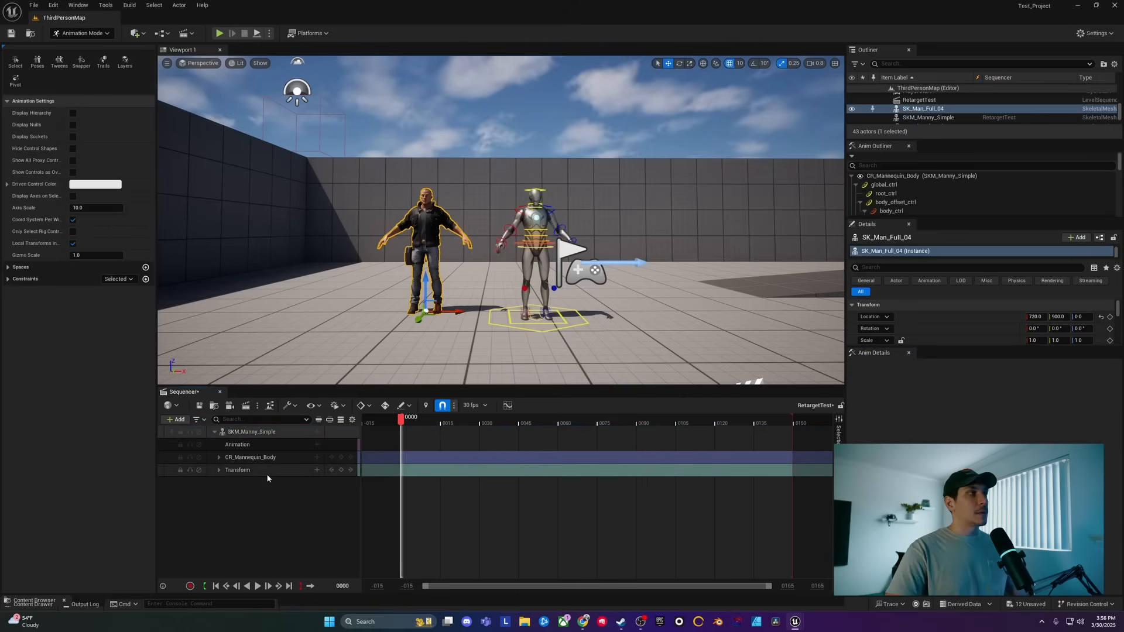
- Assign Chicken_Dance_Mixamo_Anim1 to Manny, scrub to preview, and select the CR_Mannequin_Body track for removal
click(316, 445)
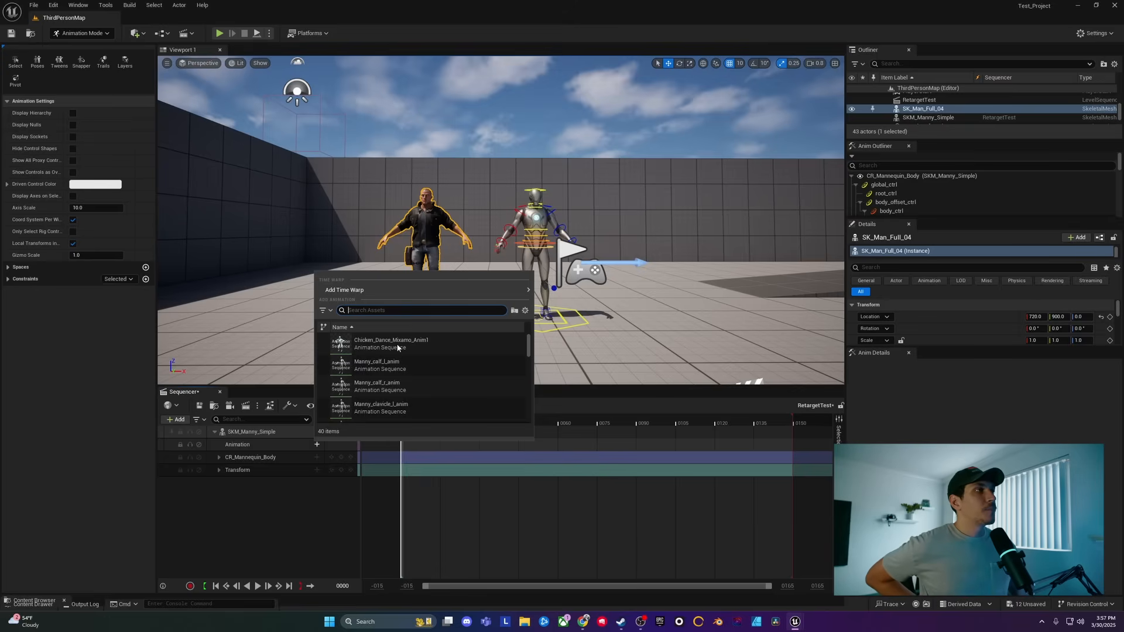
click(391, 343)
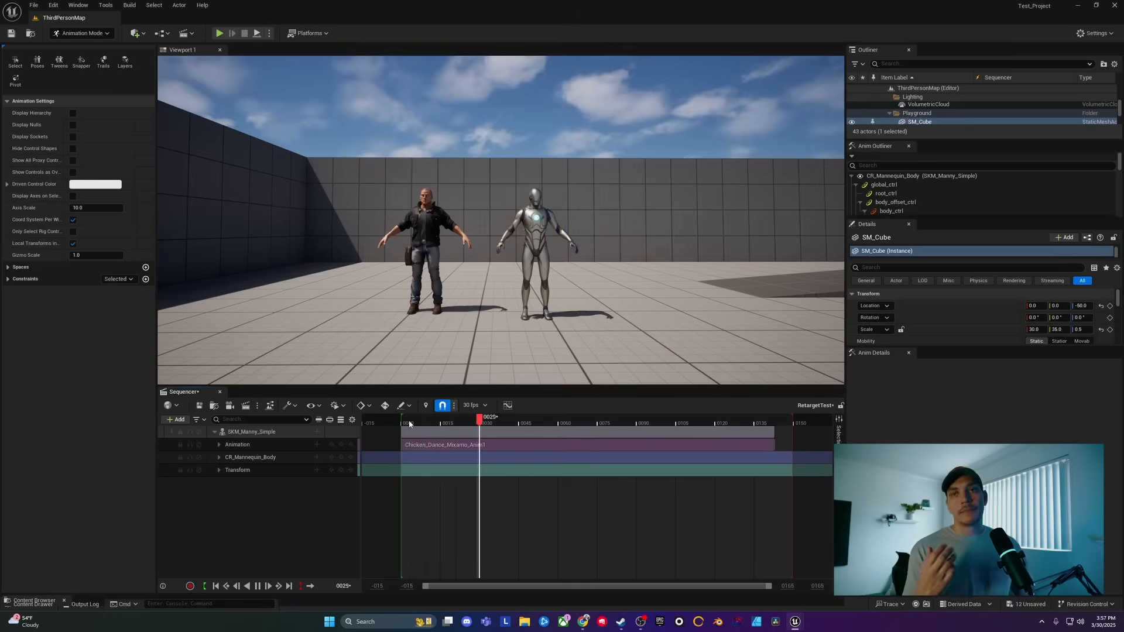
drag(480, 417, 563, 417)
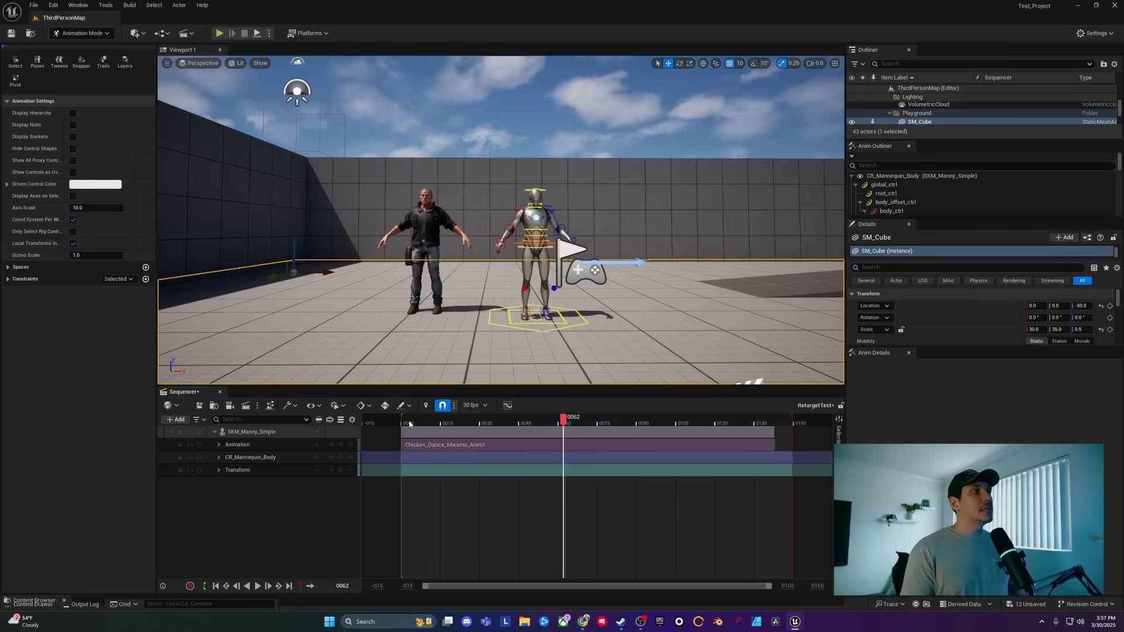
click(251, 458)
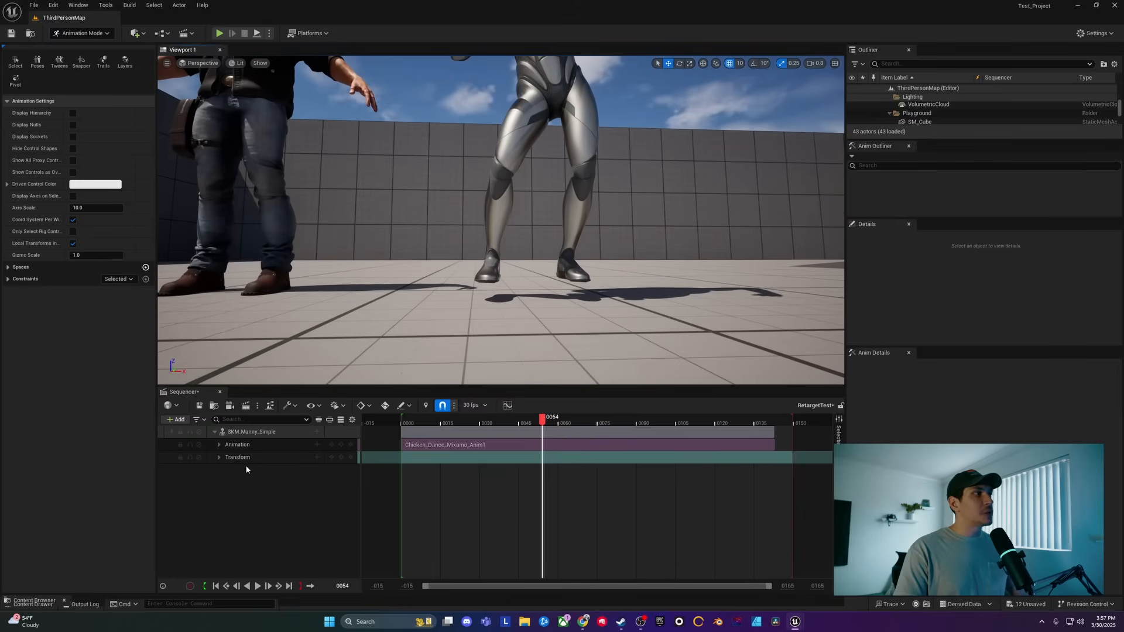
- Set Manny's Z location to -8.0 (after trying -7.0 and -10.0) and key it at frame 54
click(238, 458)
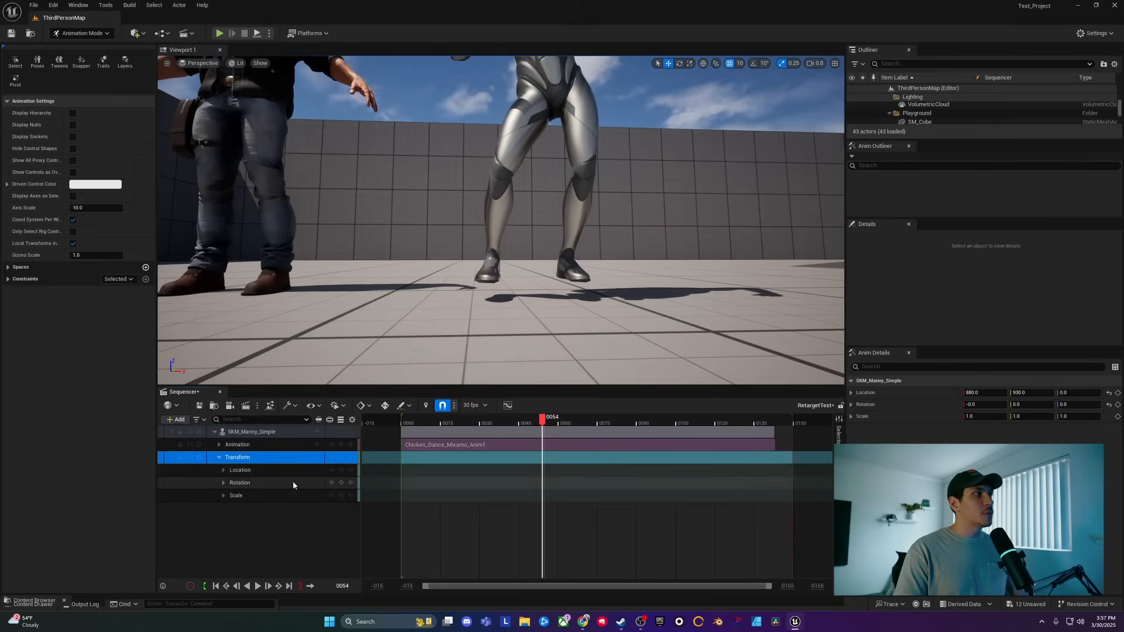
click(222, 469)
text(-5)
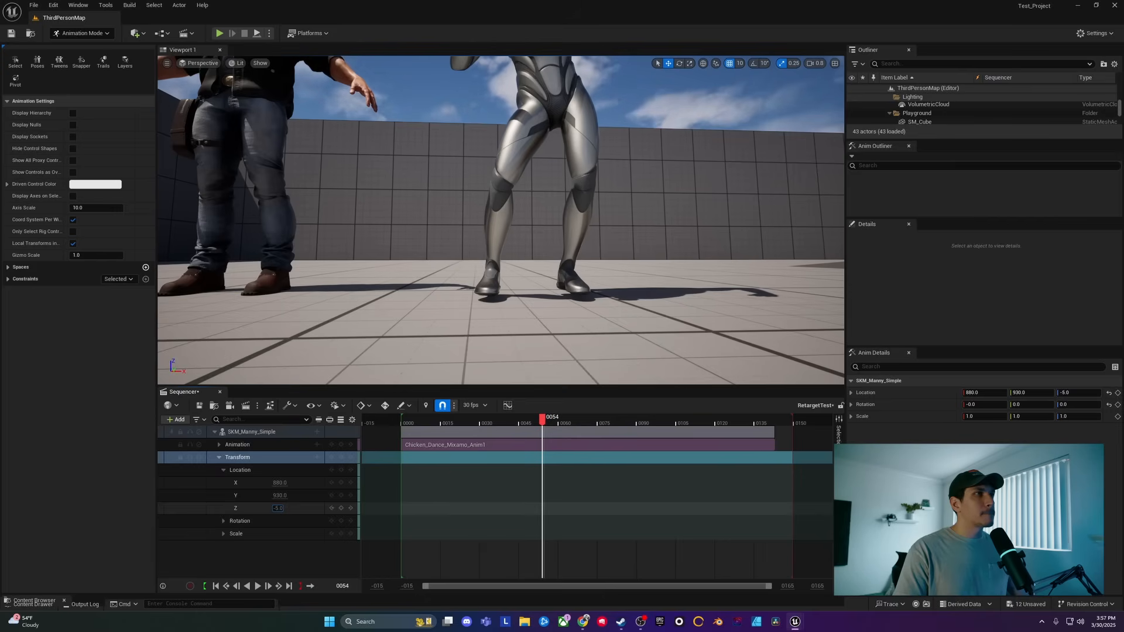
text(-7.0)
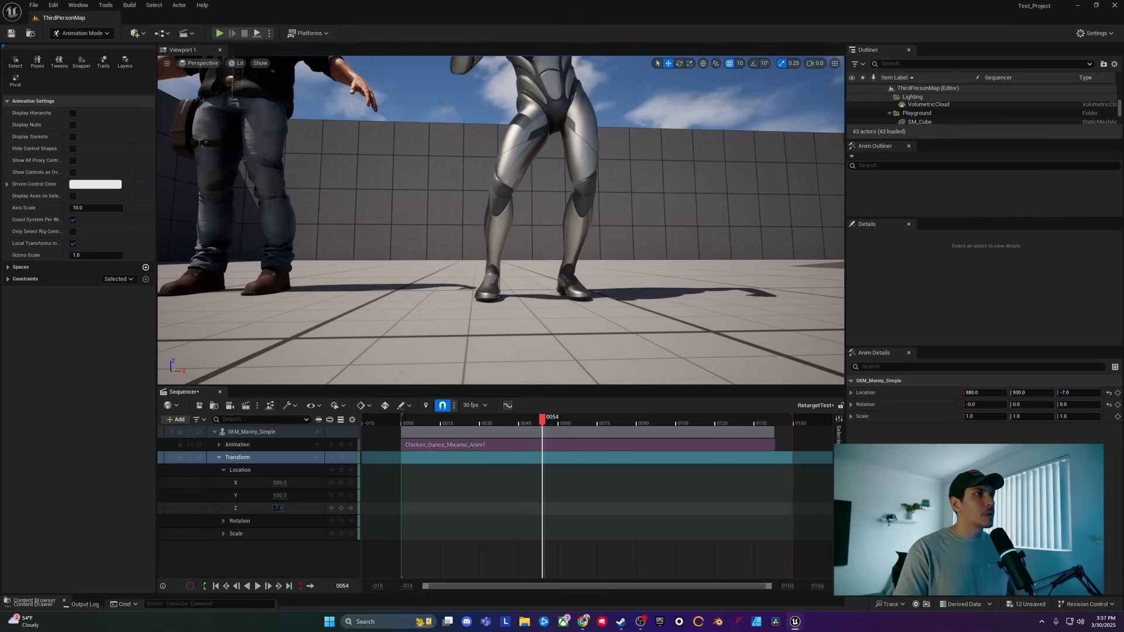
text(-10.0)
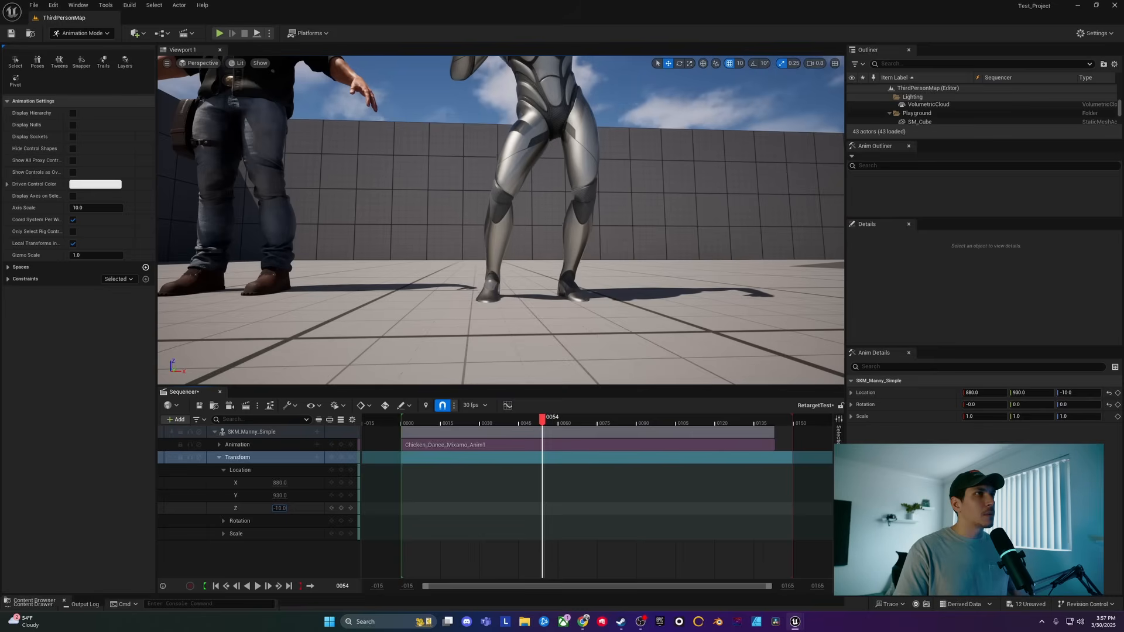
text(-8.0)
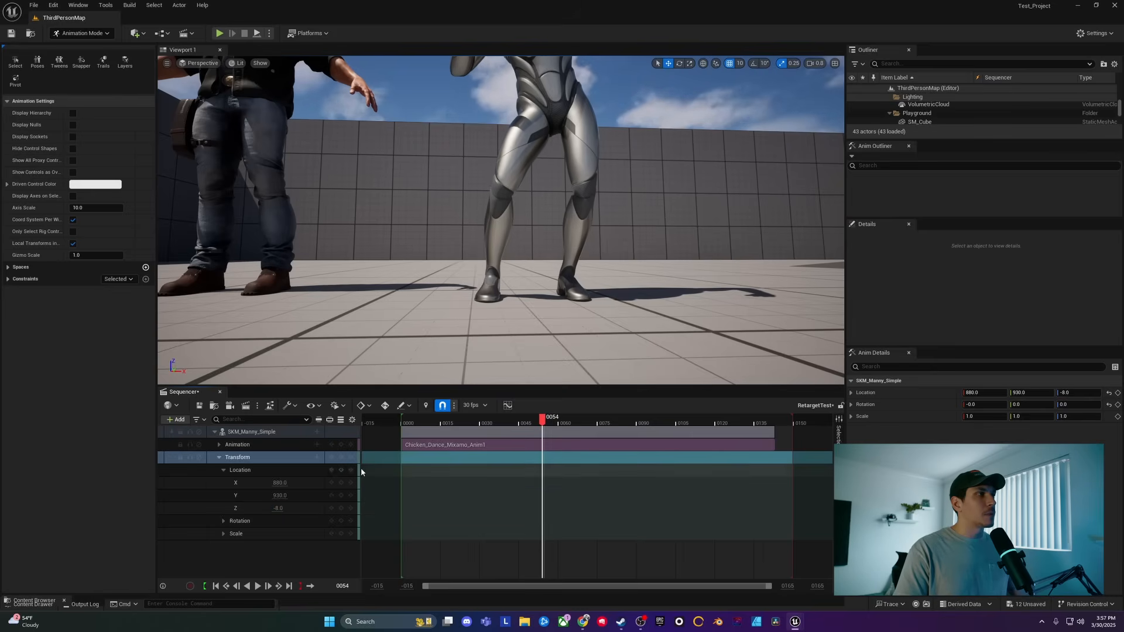
click(236, 458)
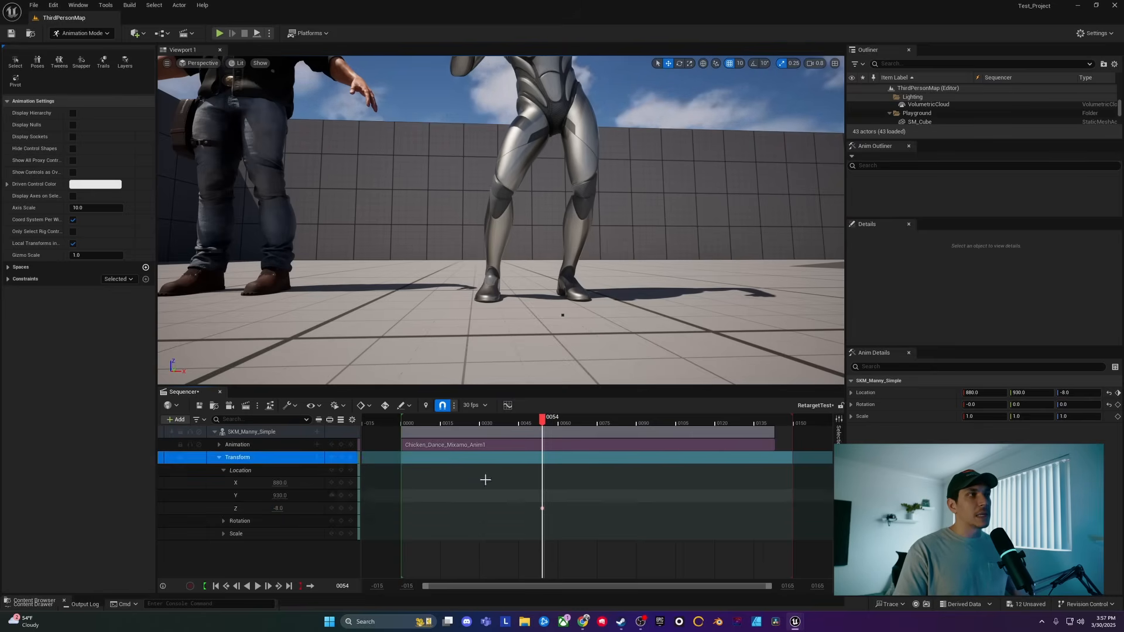
click(267, 586)
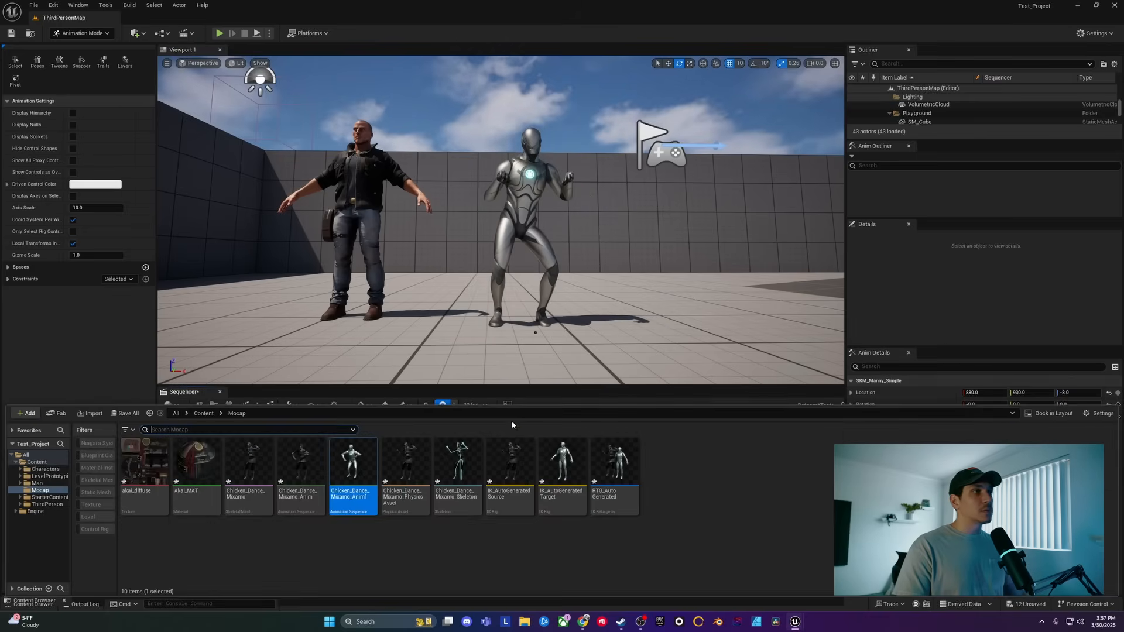
- Start Retarget Animations on the chicken dance with SK_Man_Full_04 as target and select the clip
right_click(301, 462)
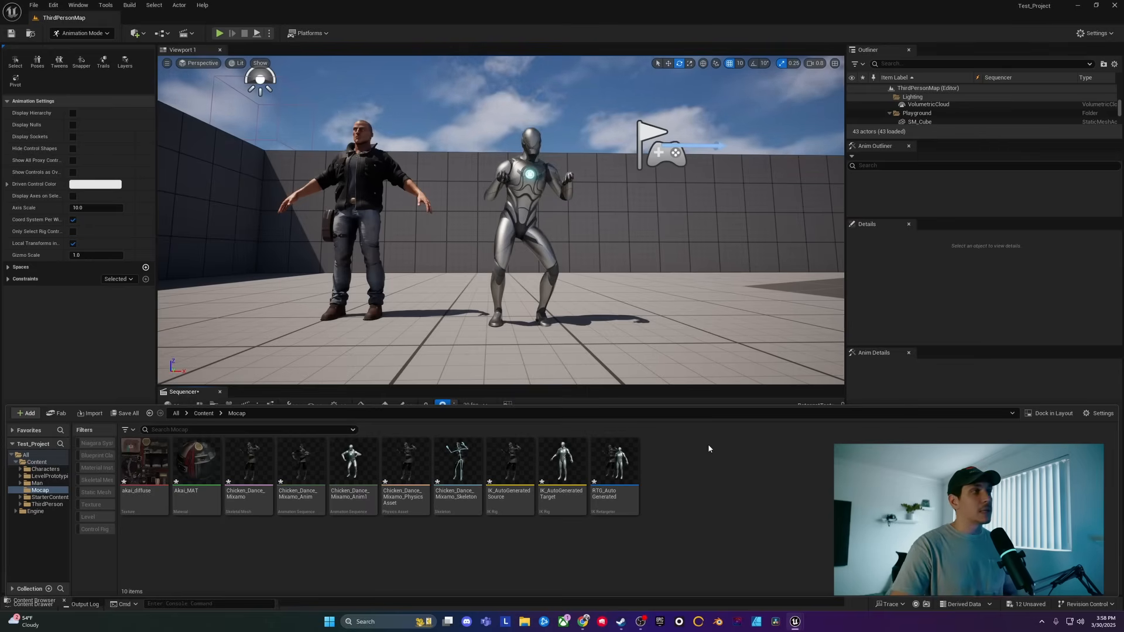
right_click(350, 466)
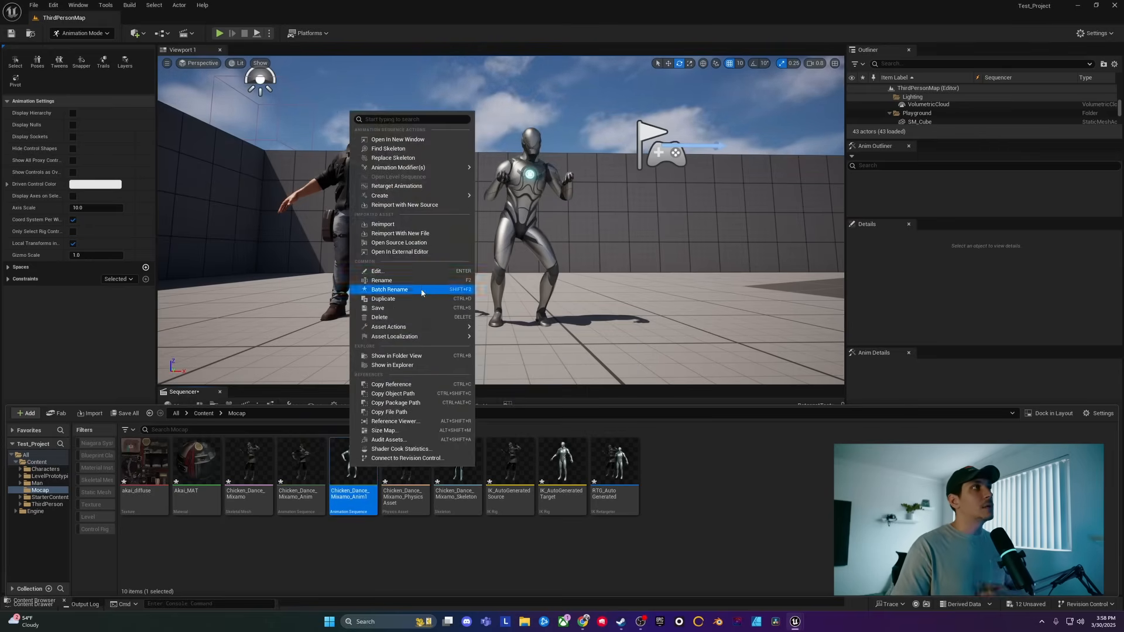
click(397, 187)
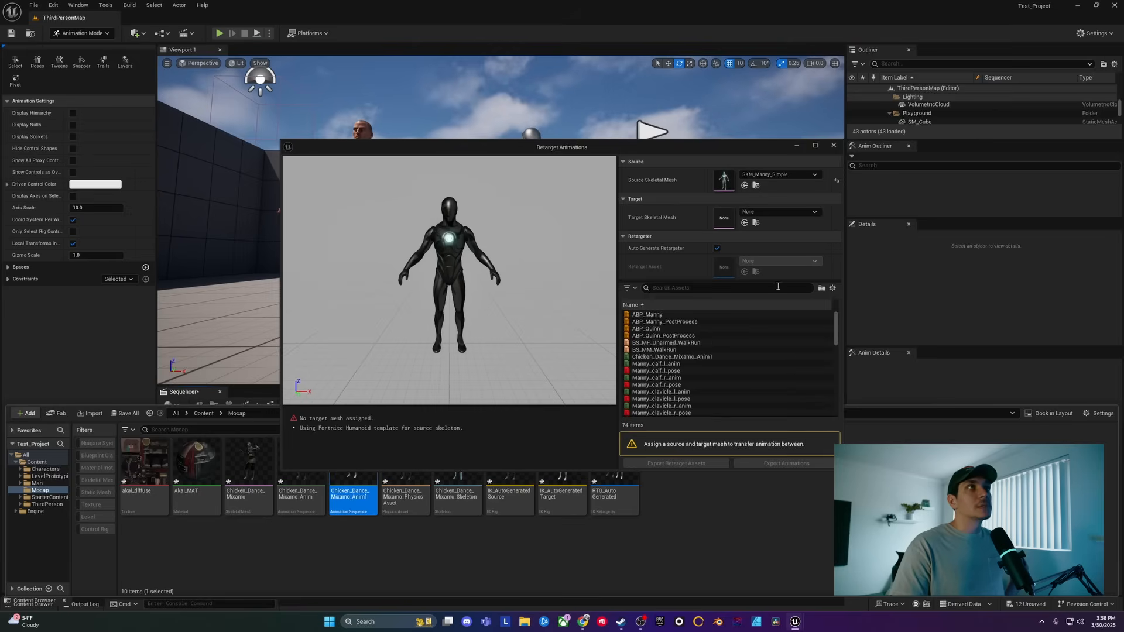
click(814, 210)
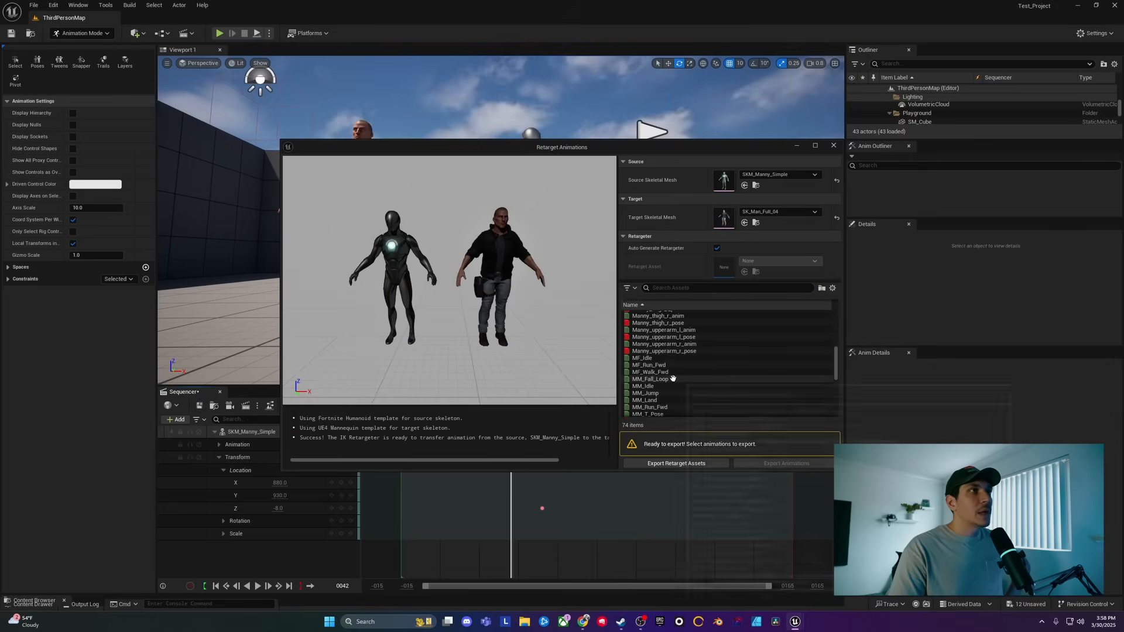
click(674, 356)
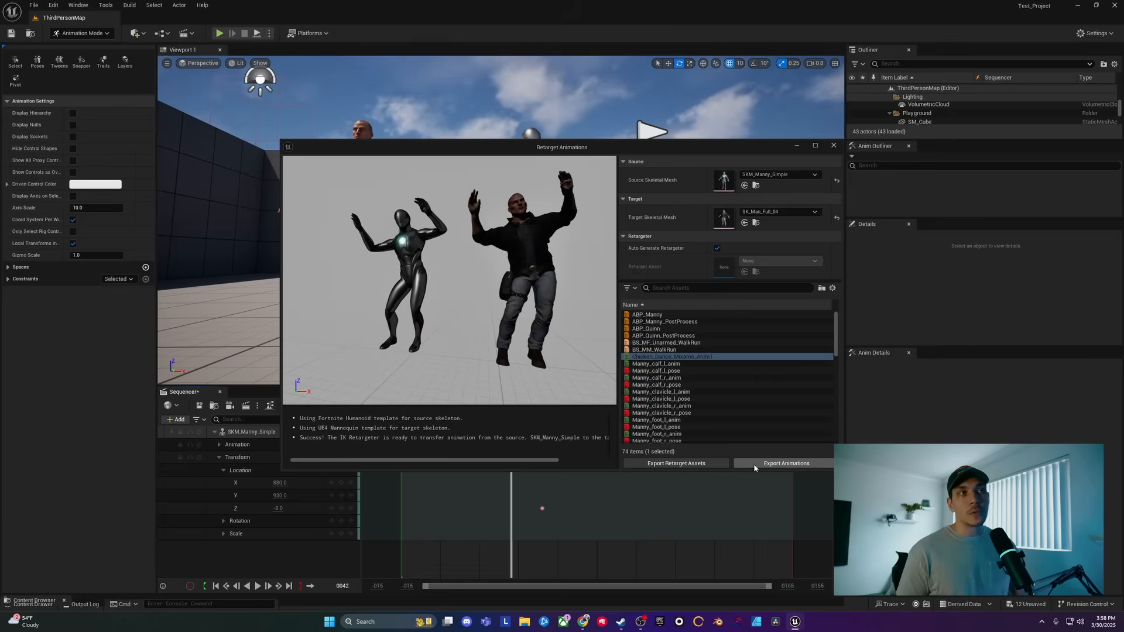
- Export the retargeted chicken dance animation into the Mocap folder
click(786, 463)
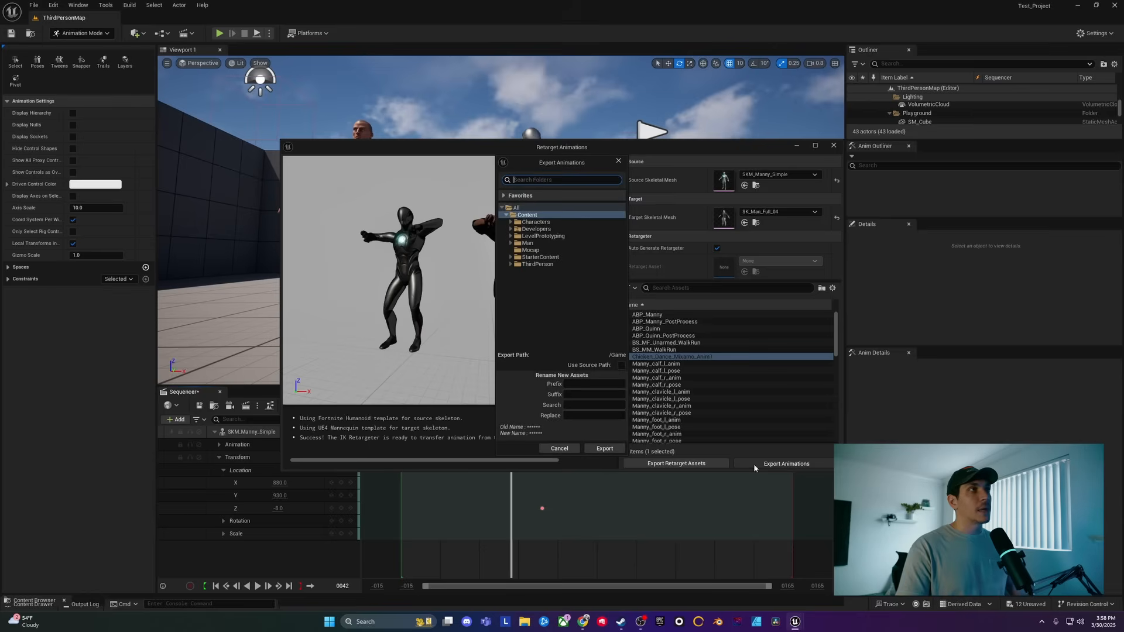
click(530, 249)
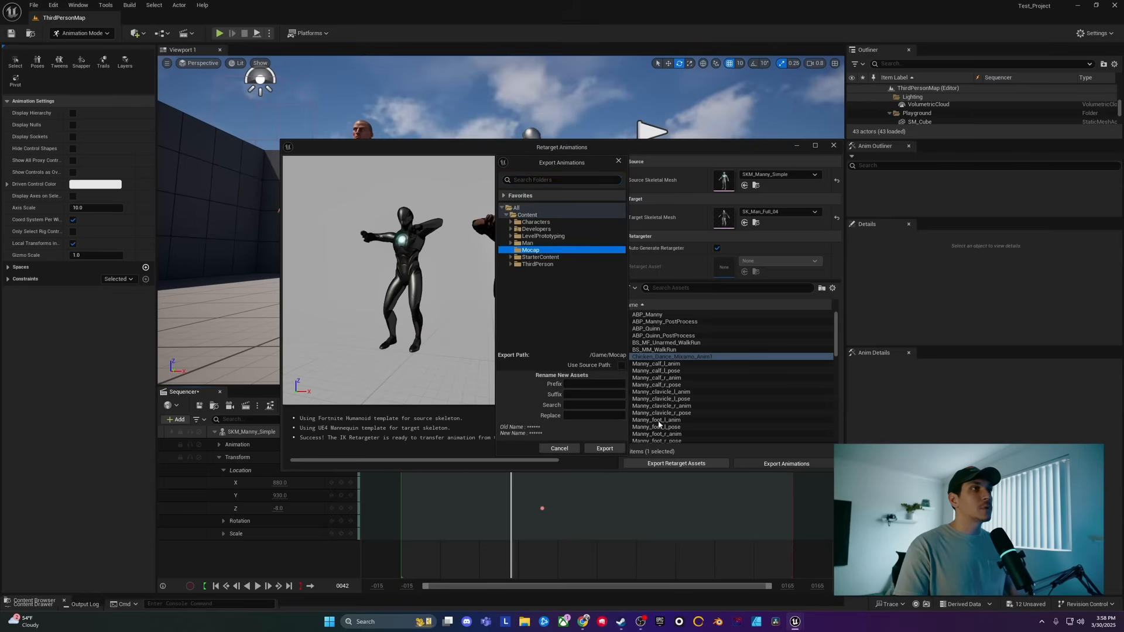
click(604, 448)
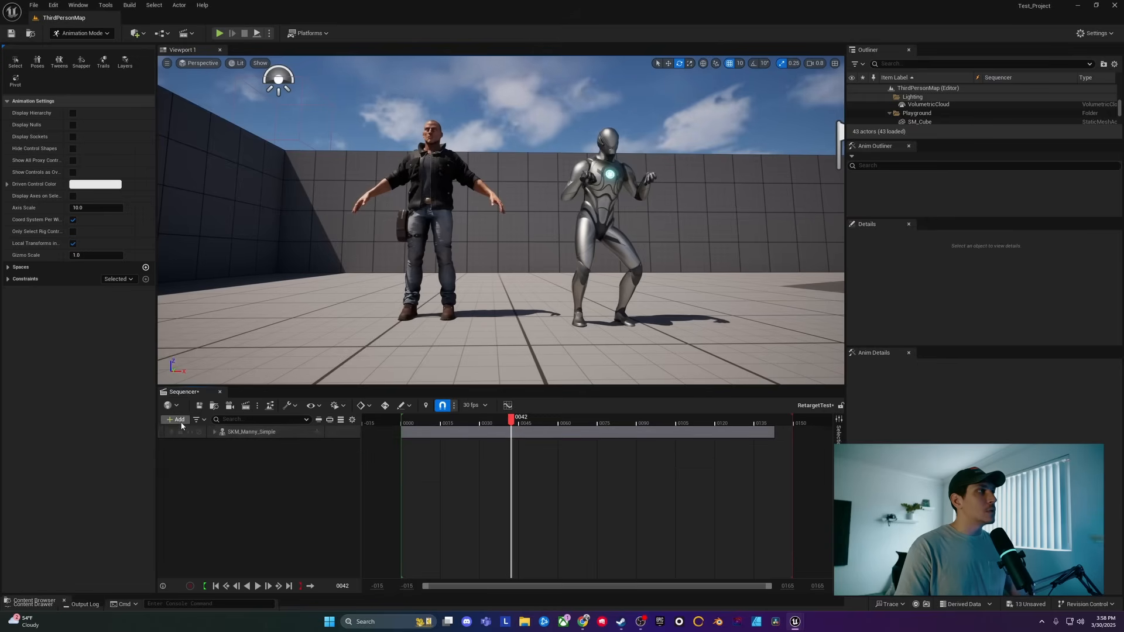
- Add SK_Man_Full_04 to the sequence, searching 'man', and assign it Chicken_Dance_Mixamo_Anim2
click(176, 419)
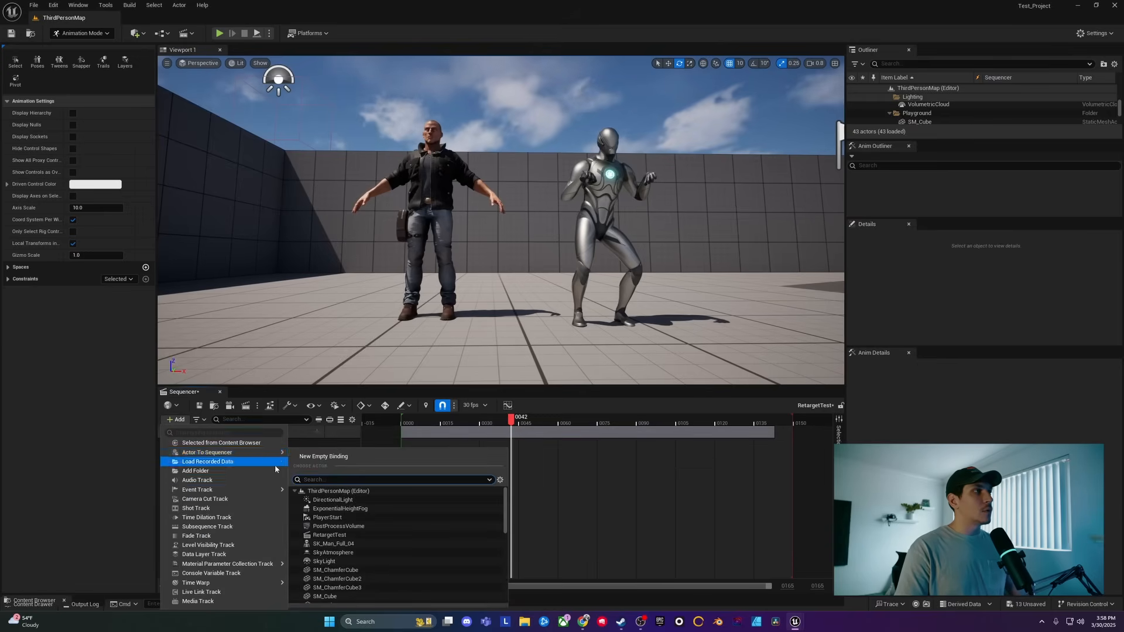
text(man)
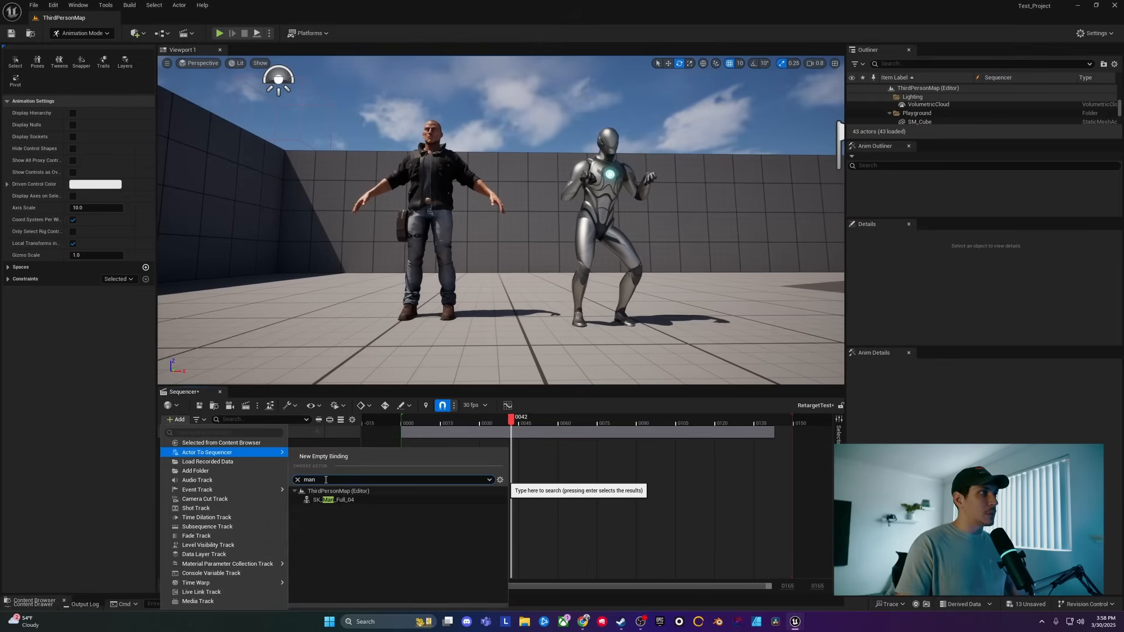
click(332, 500)
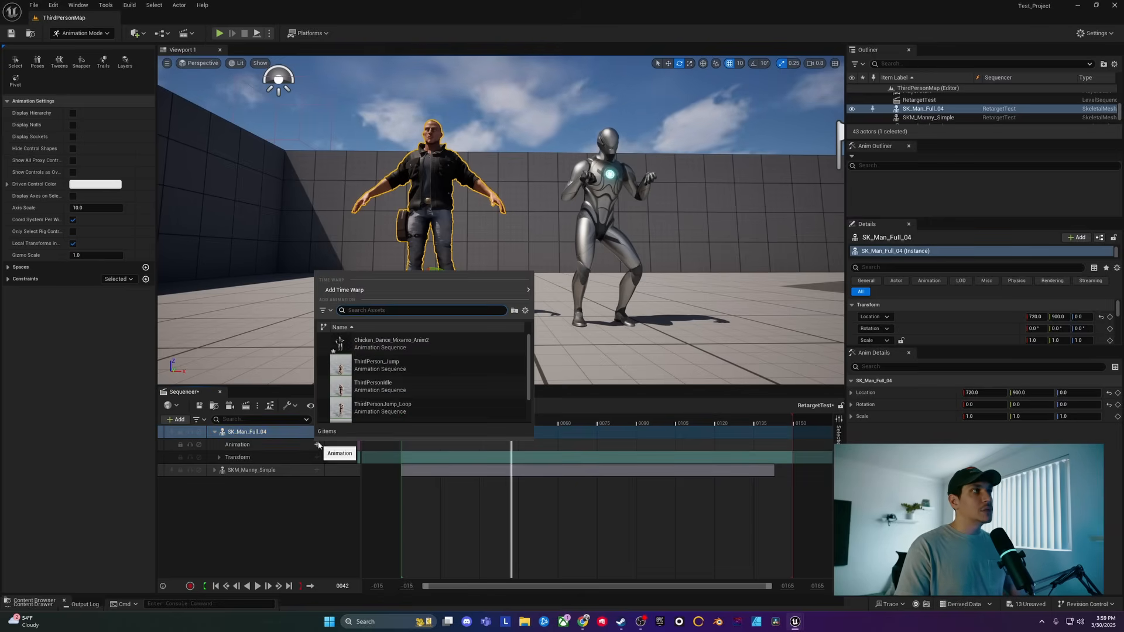
click(391, 343)
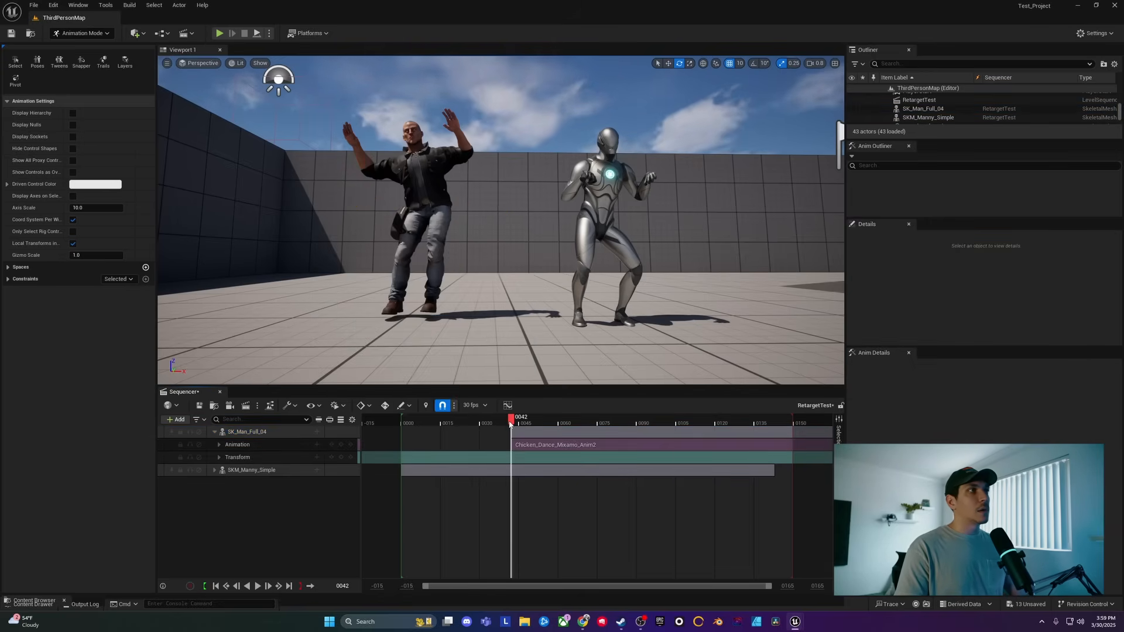
click(257, 586)
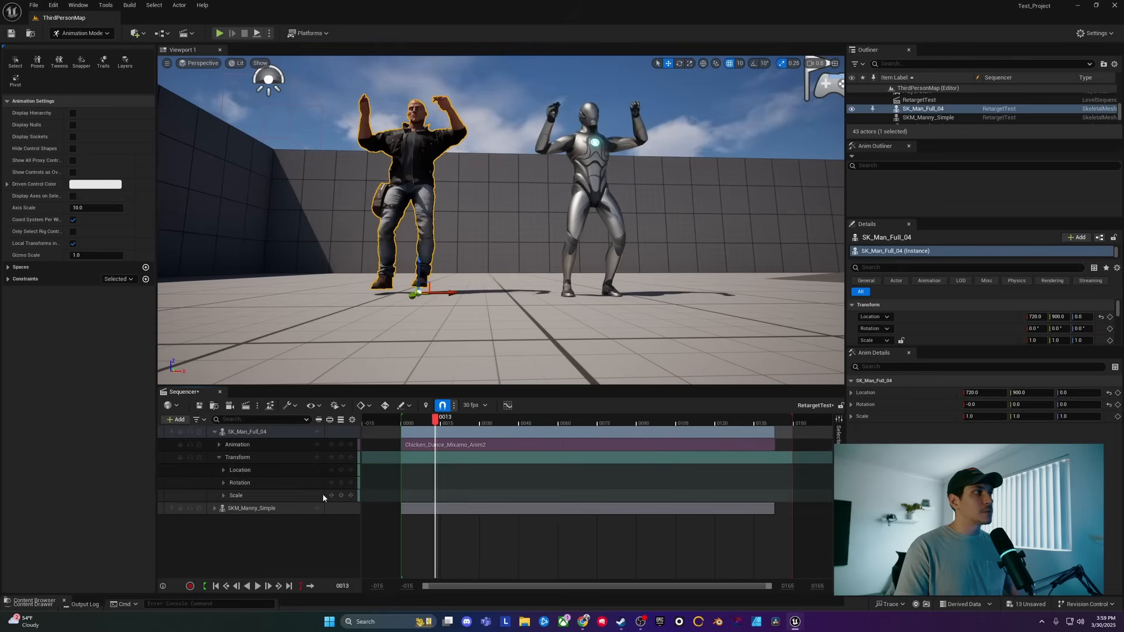
- Set SK_Man_Full_04's Z location to -5.0 and scrub the dance to check both dancers' feet on the floor
click(223, 469)
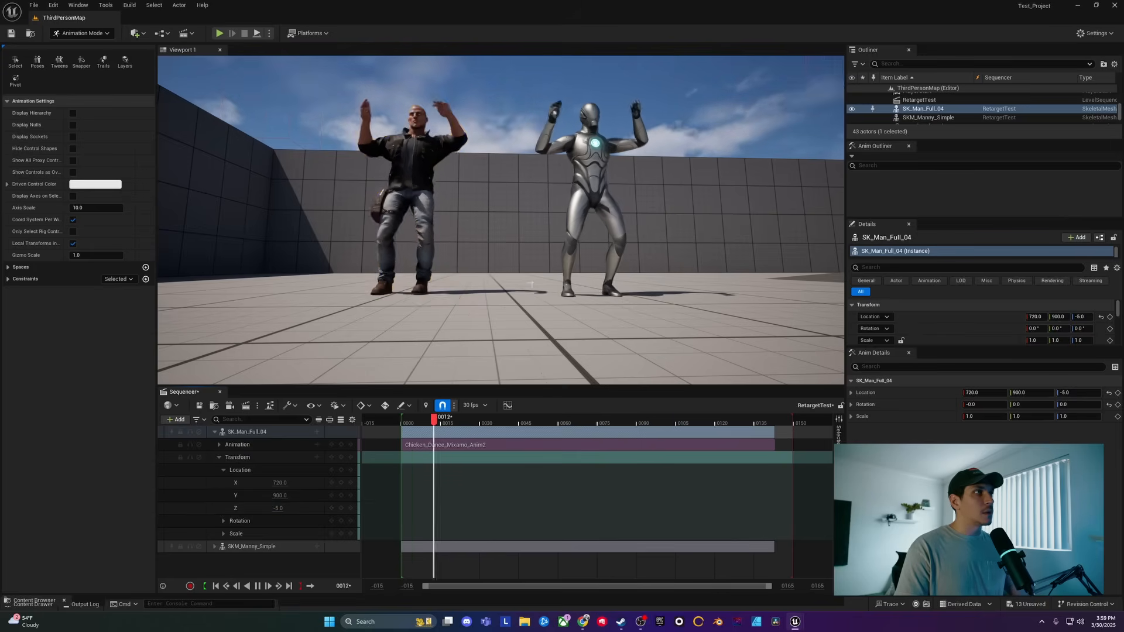
drag(433, 418, 591, 418)
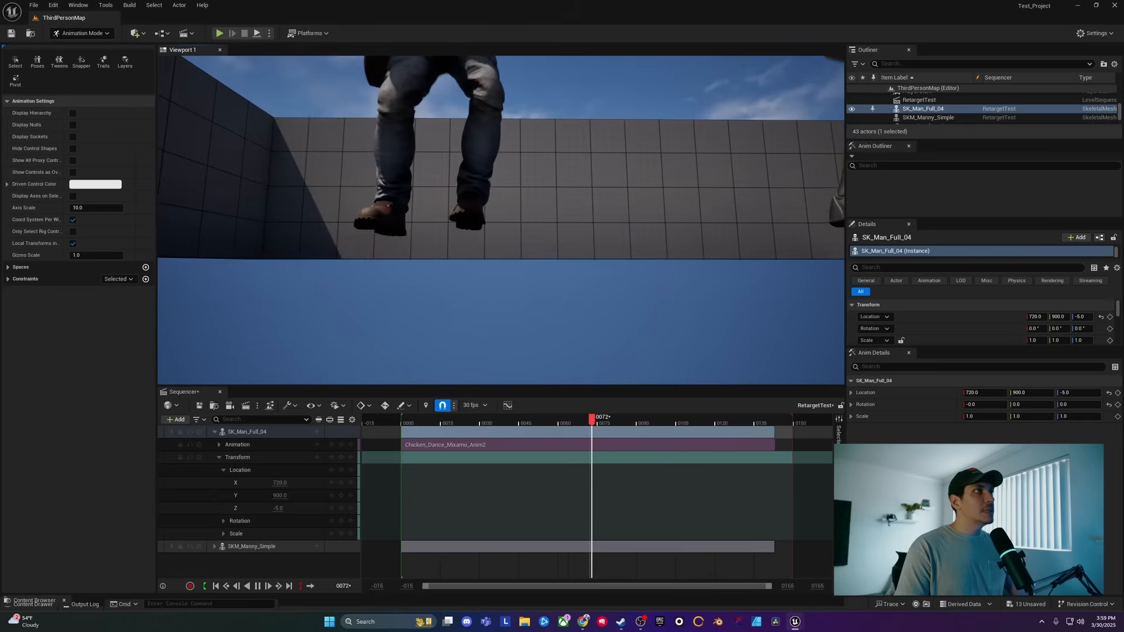
drag(592, 418, 749, 418)
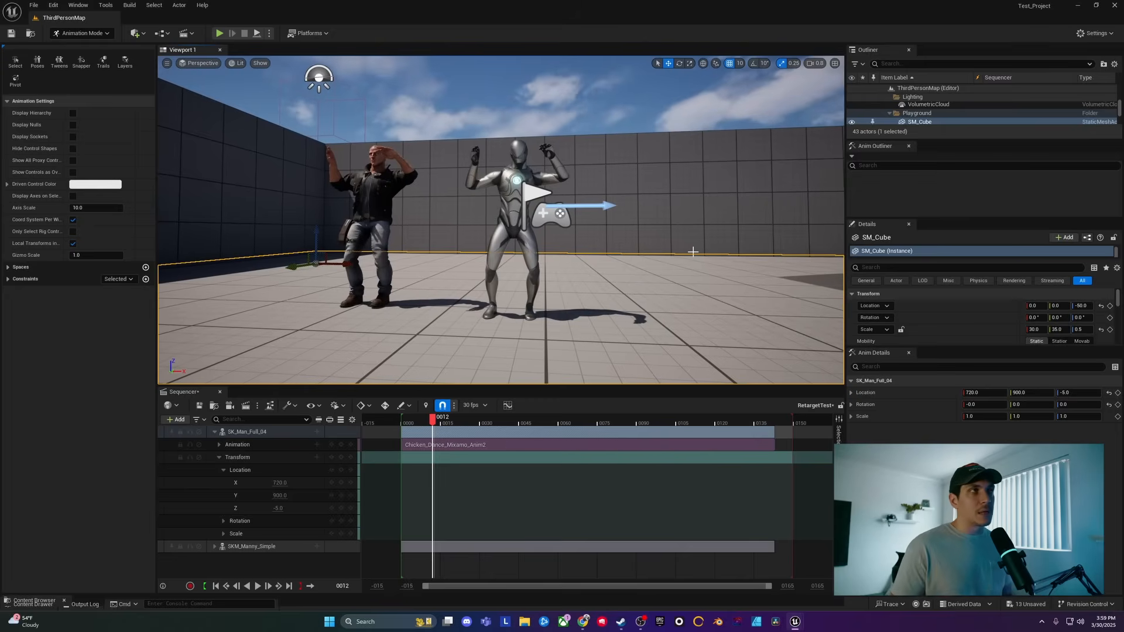
mouse_move(559, 315)
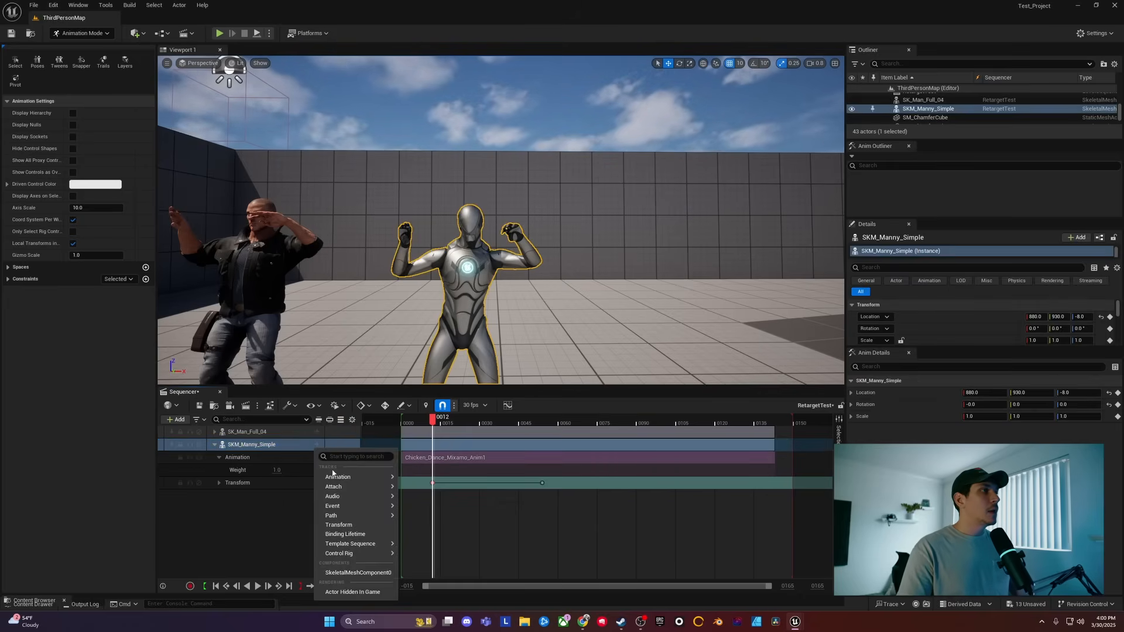
- Add a layered CR_Mannequin_Body control rig to Manny, filtering assets by skeleton
click(340, 552)
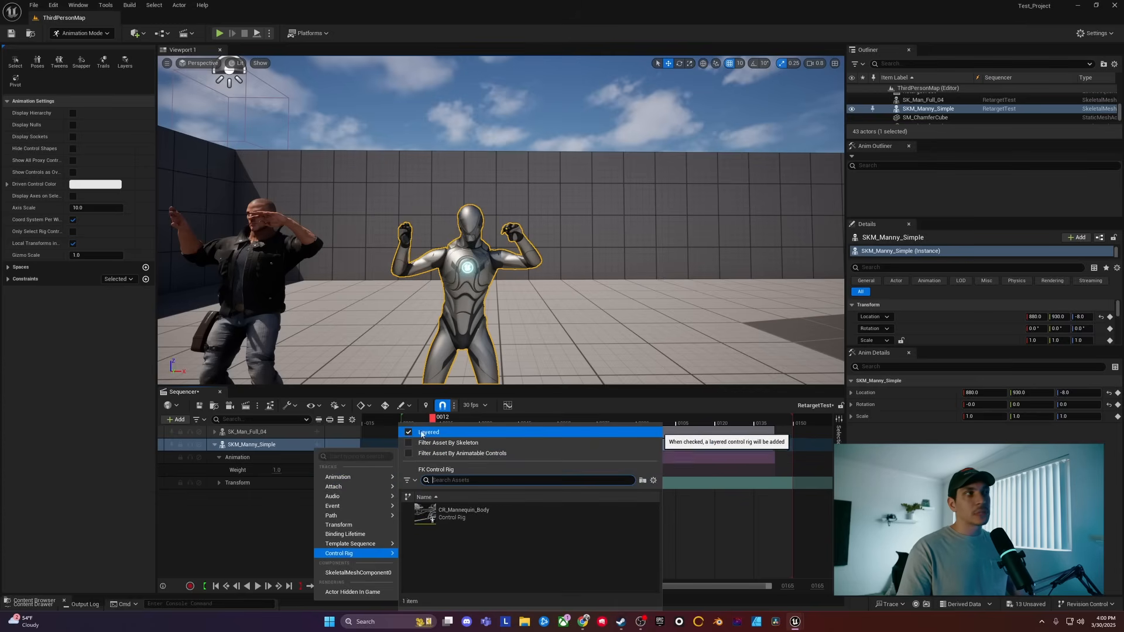
click(408, 432)
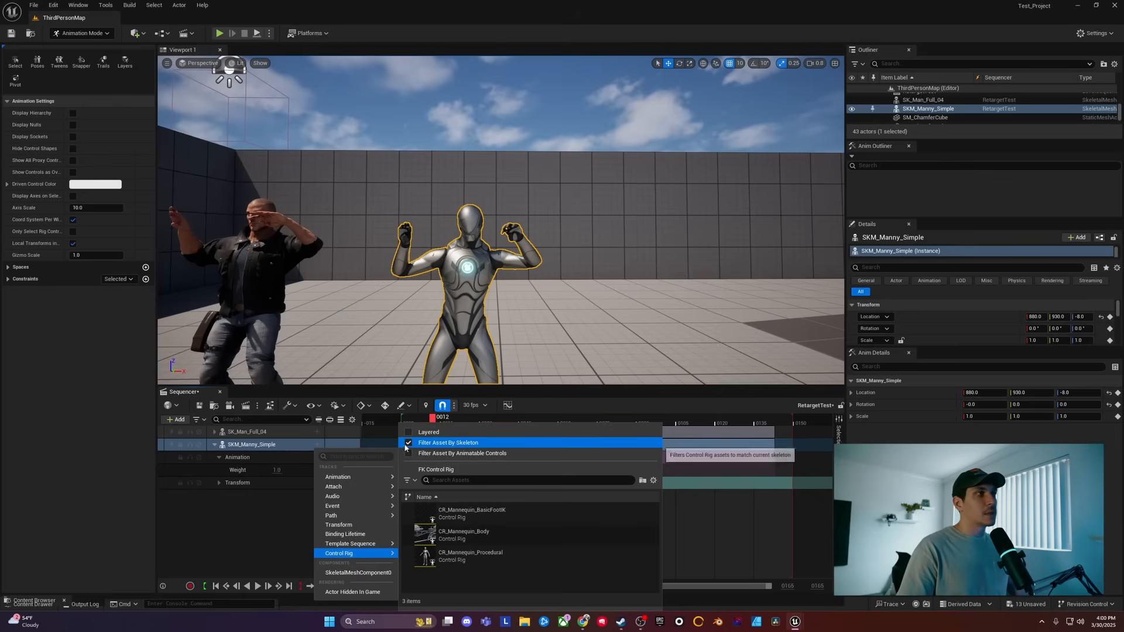
click(409, 443)
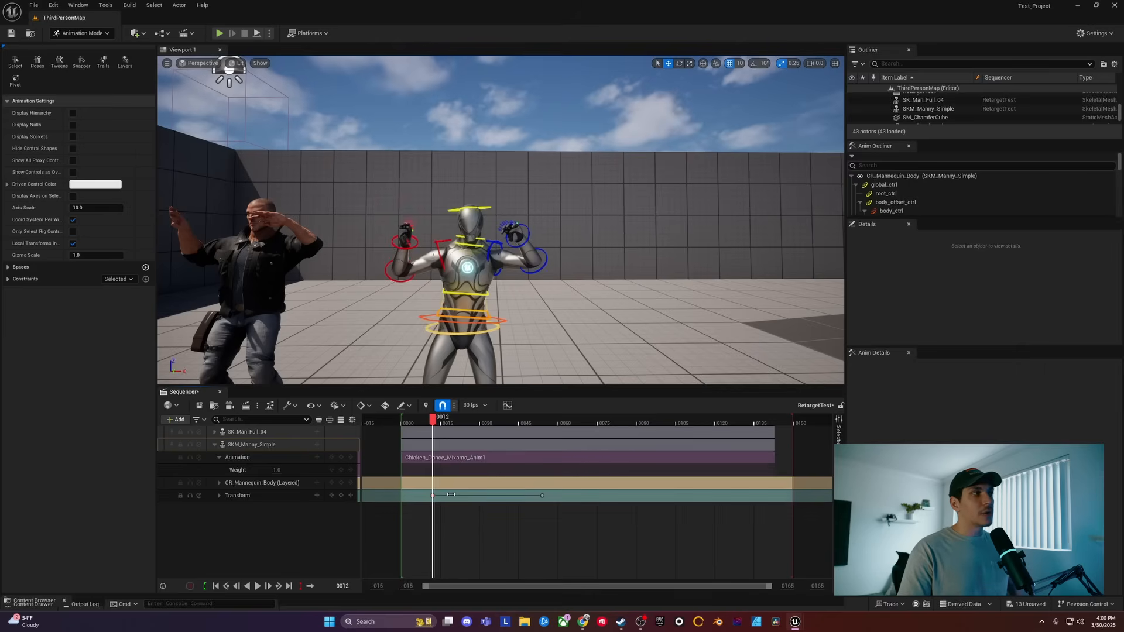
- Rotate upperarm_r_fk_ctrl, key the correction at frame 34, and scrub back to review
click(267, 586)
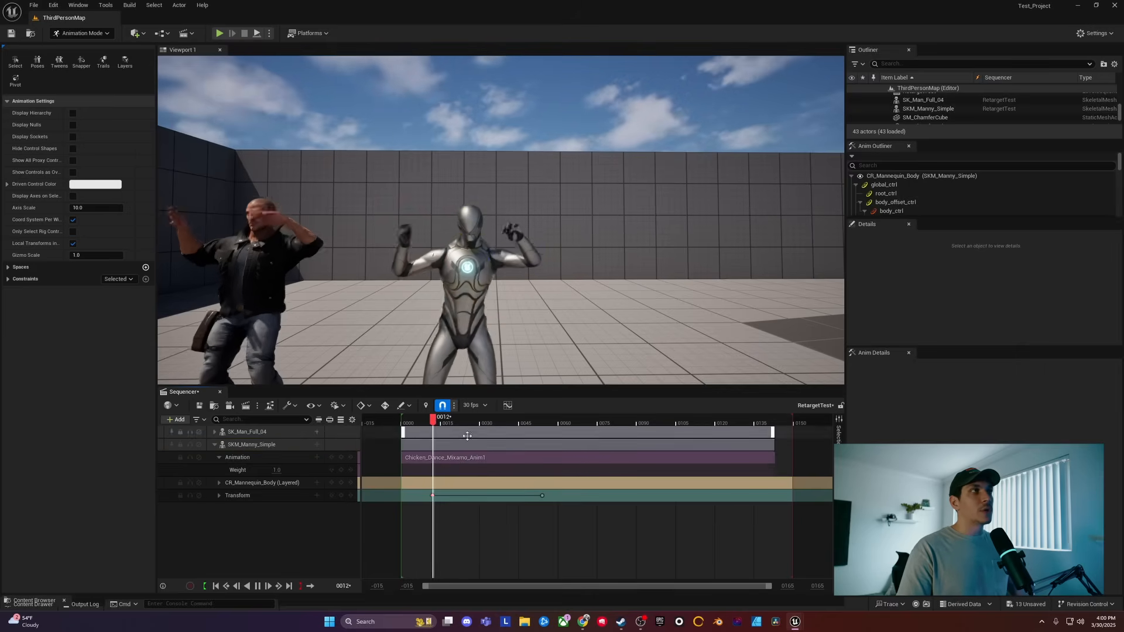
drag(432, 421, 591, 420)
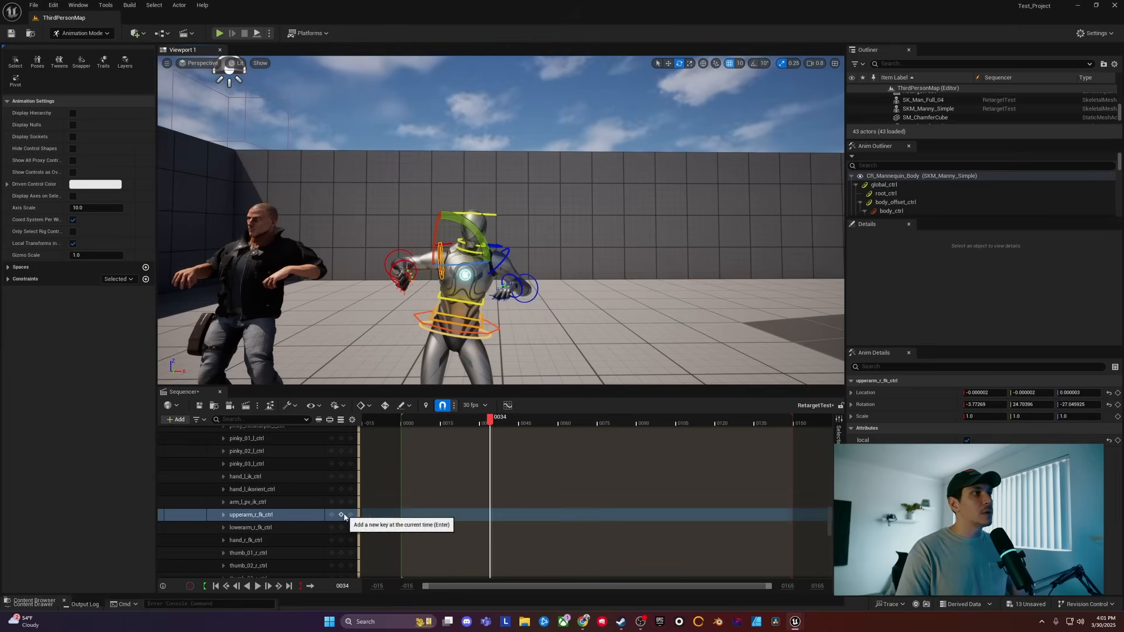
drag(489, 417, 427, 417)
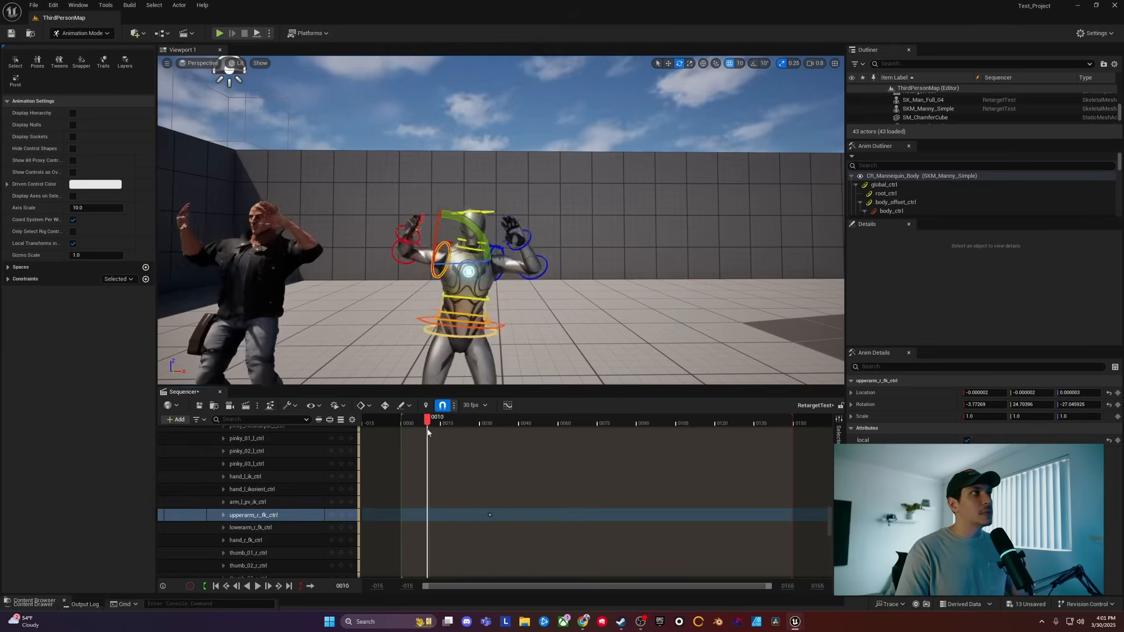